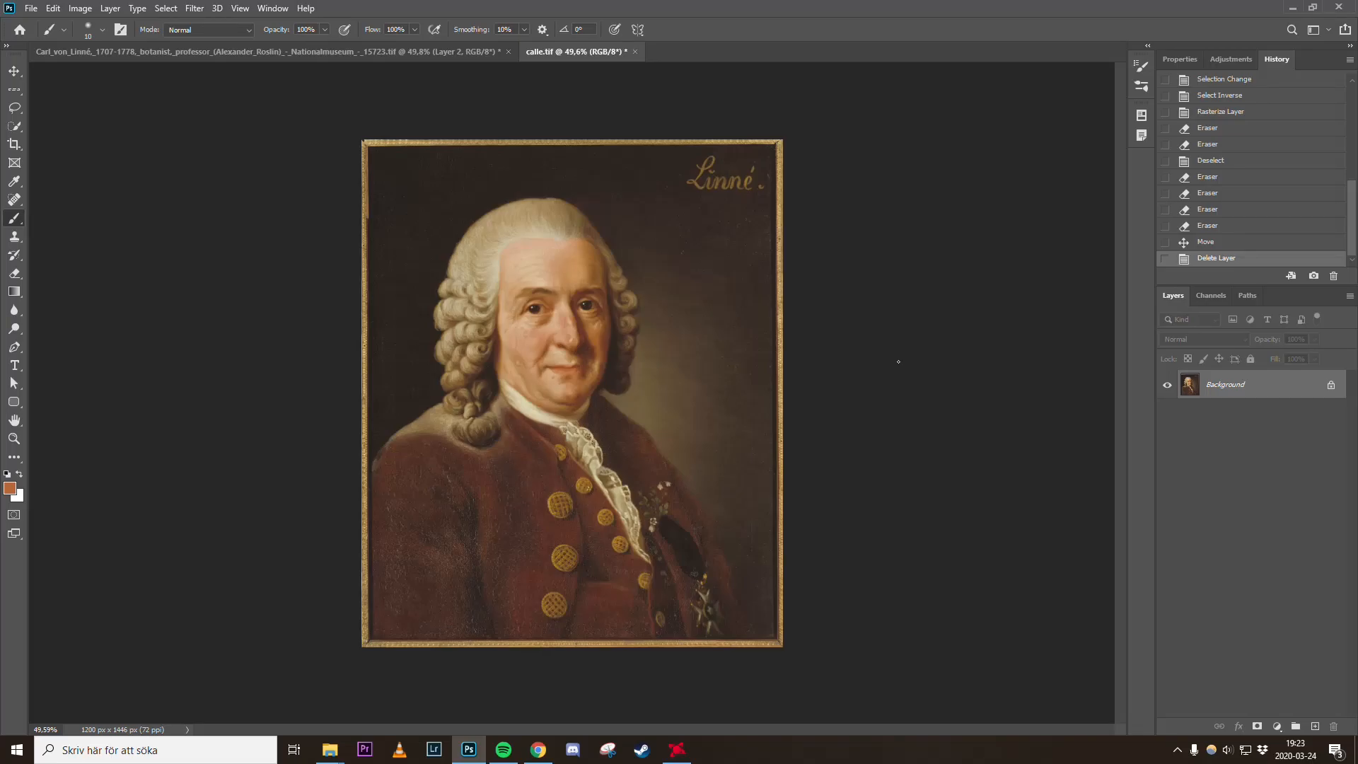
mouse_move(585, 252)
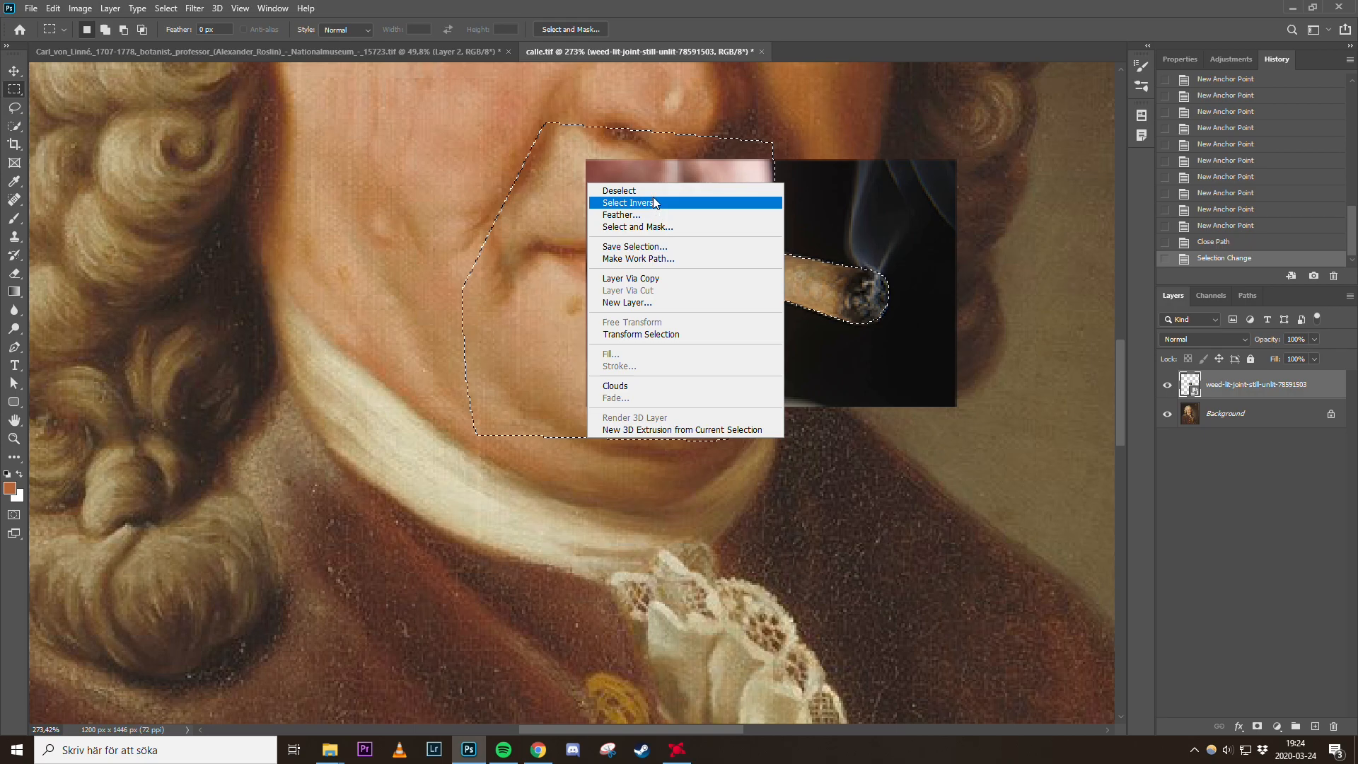
Invert the selection around the lips and joint, rasterize the joint layer, then deselect
left_click(629, 203)
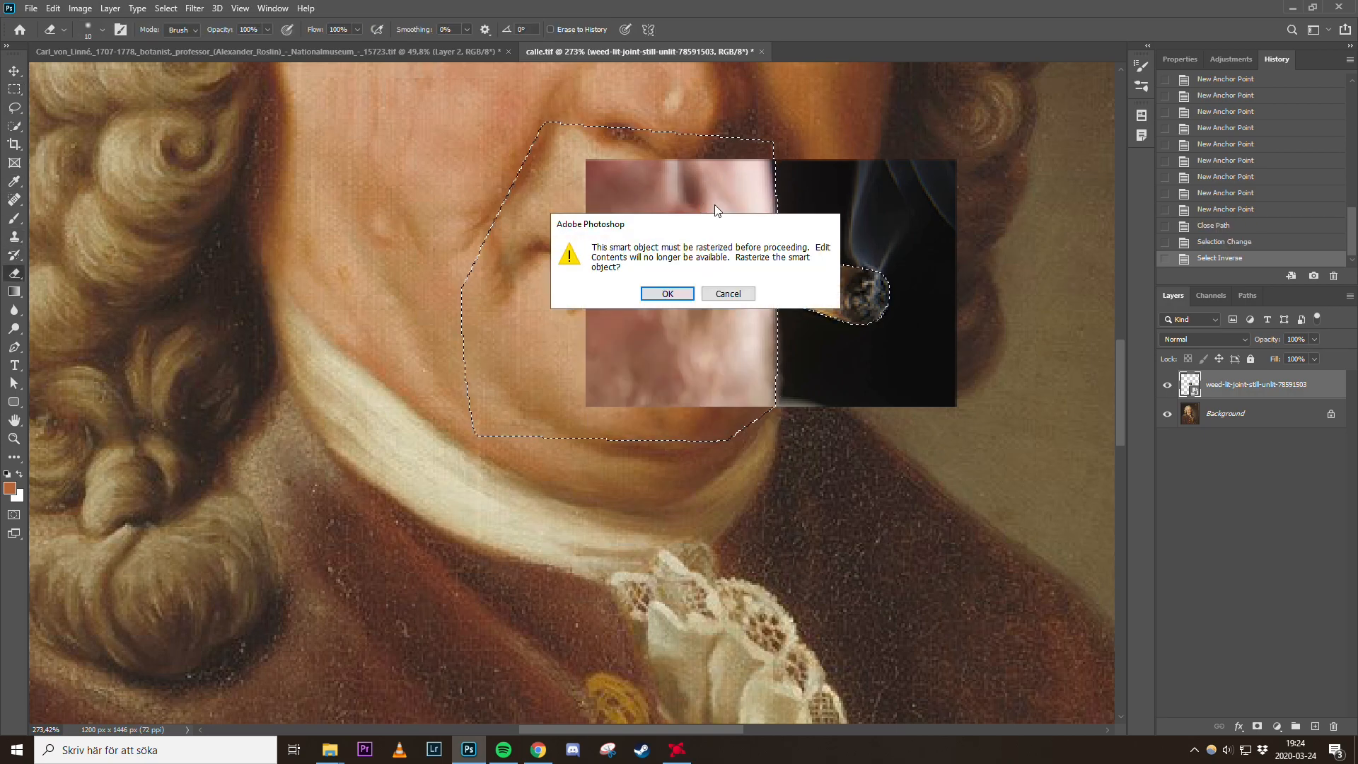
left_click(667, 293)
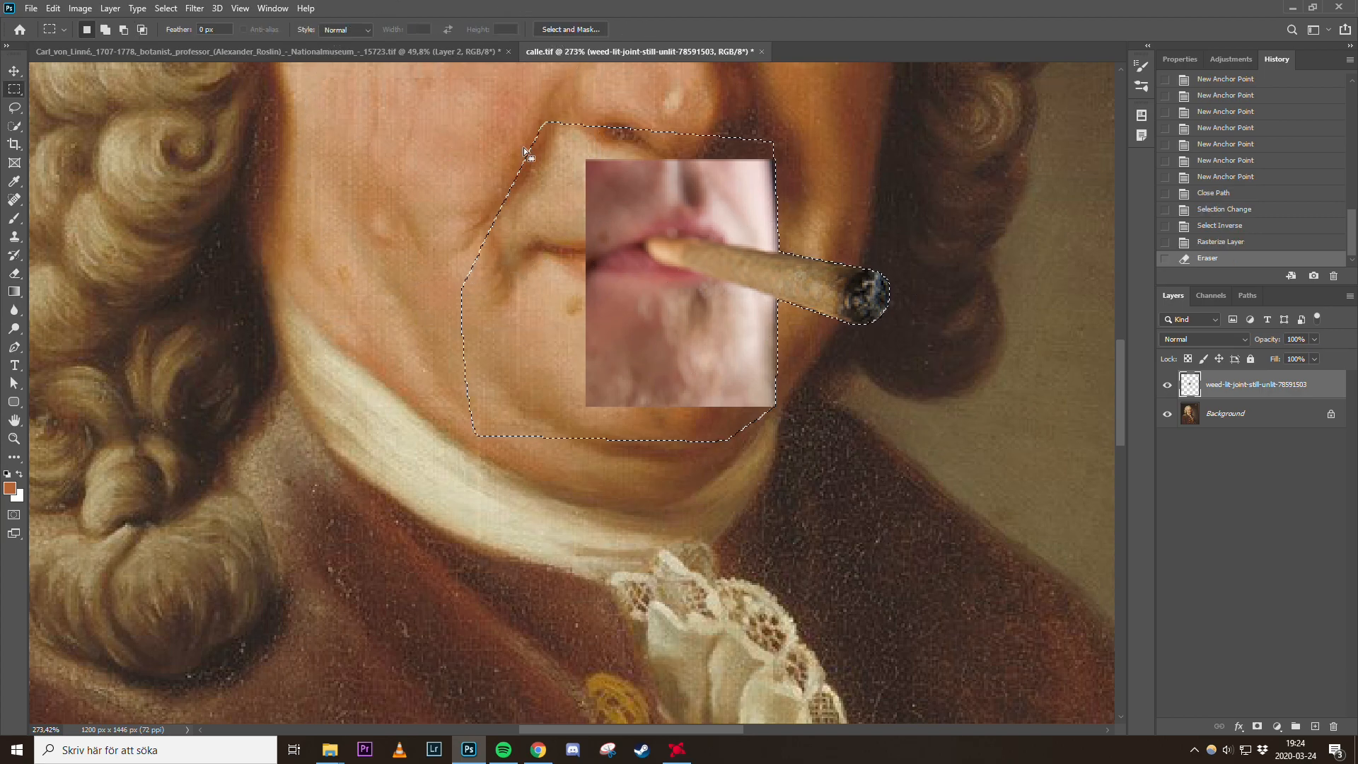
key("Ctrl+D")
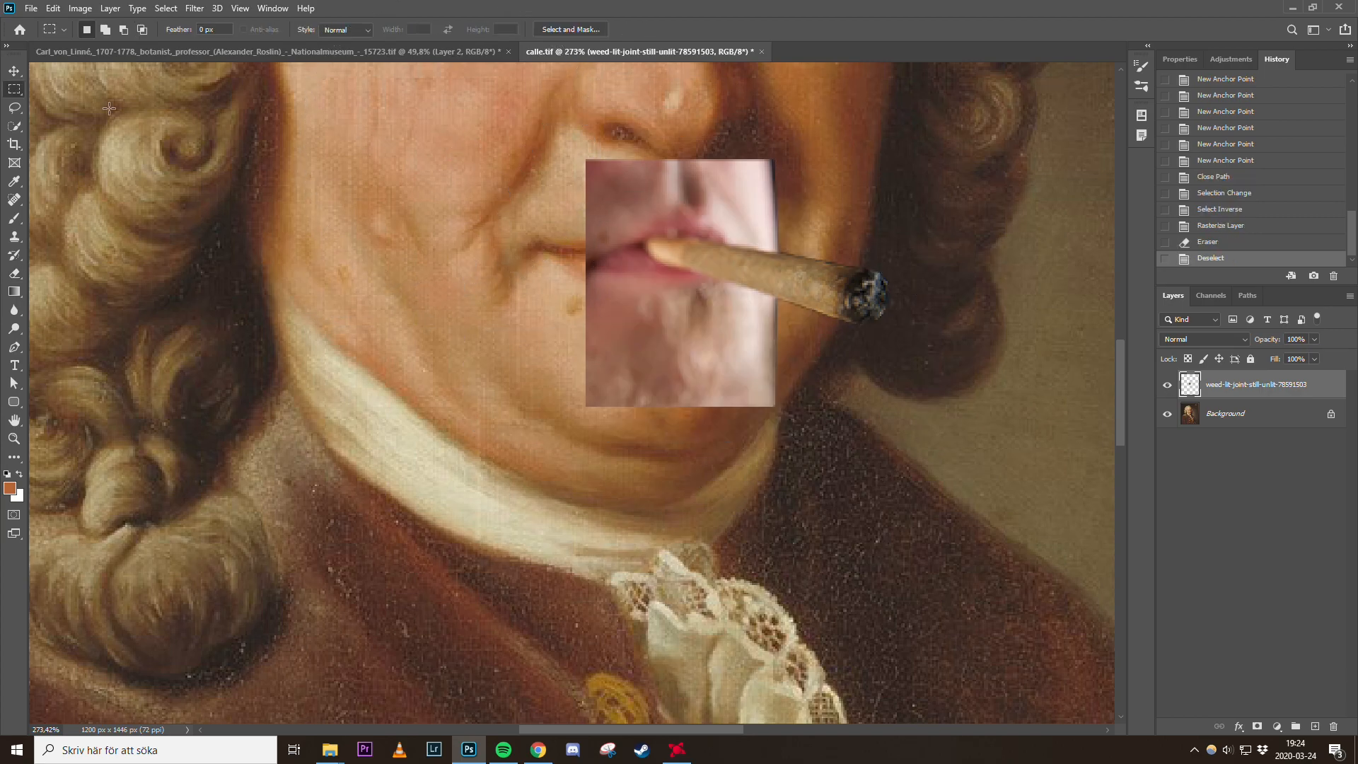
Erase the photo's leftover skin and clean the edges where the joint meets the lips
left_click(14, 71)
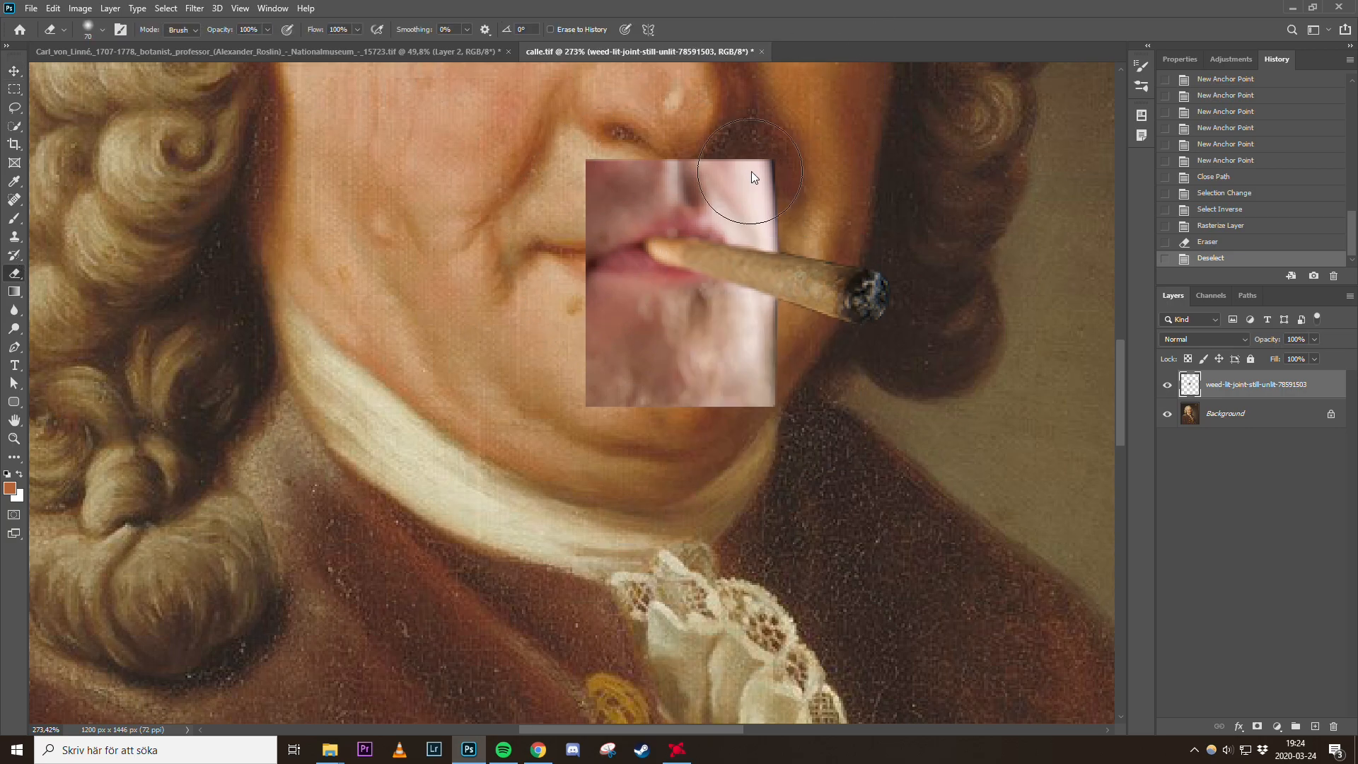
left_click_drag(754, 178, 589, 351)
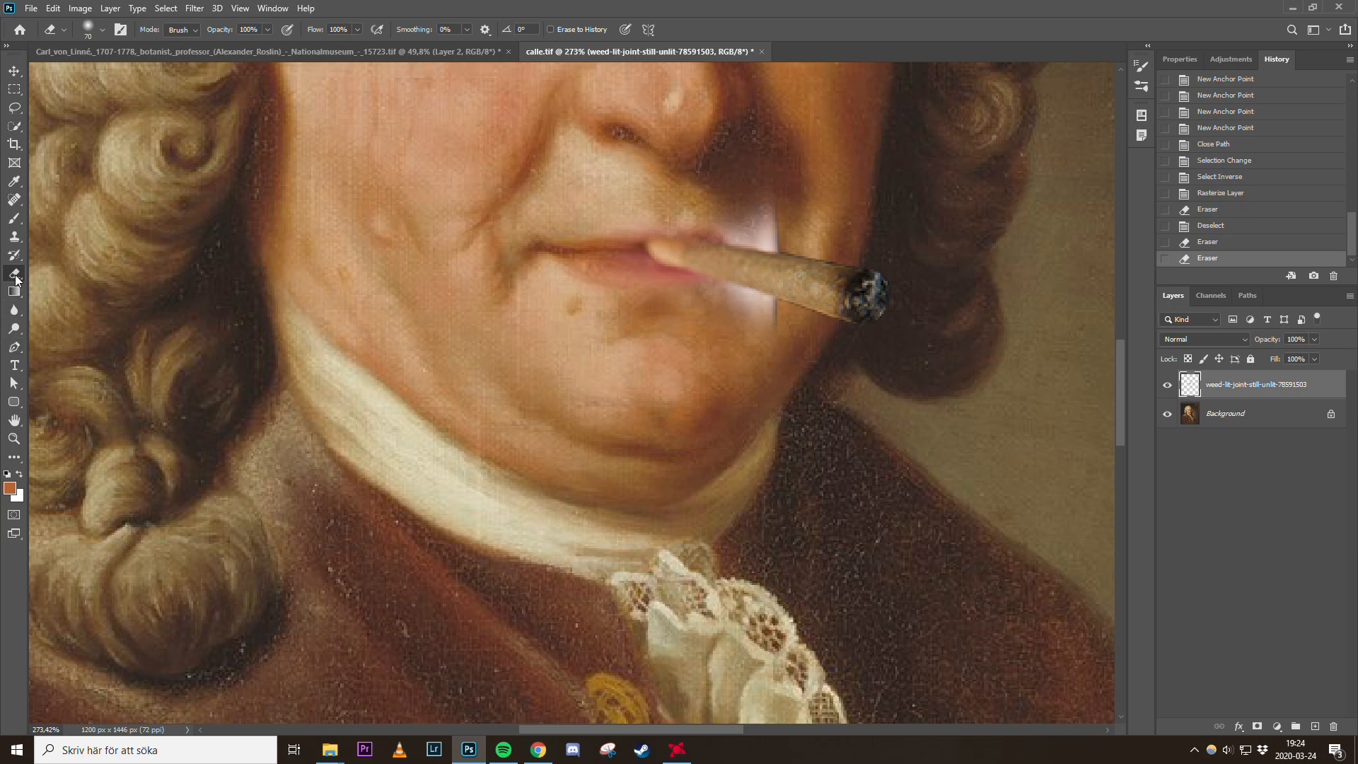
left_click(749, 355)
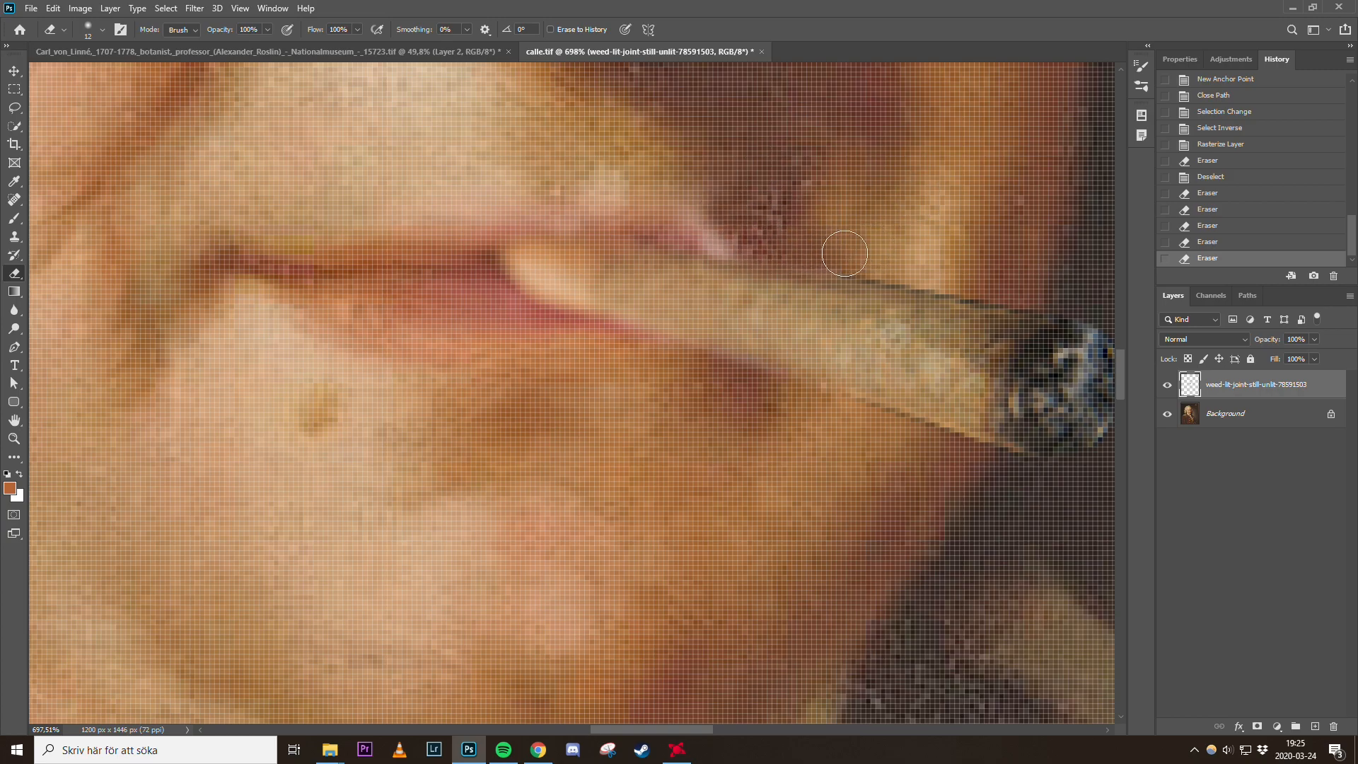
left_click_drag(845, 253, 650, 367)
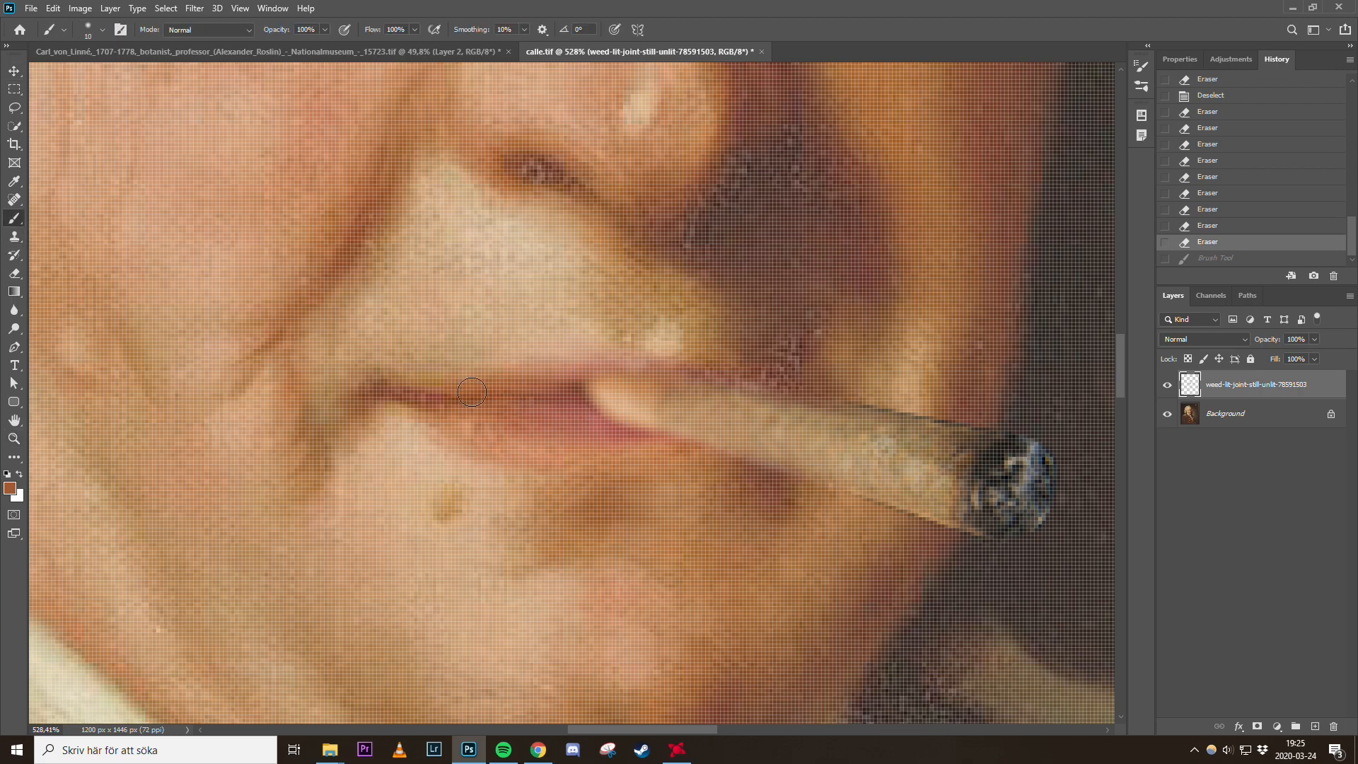
mouse_move(603, 428)
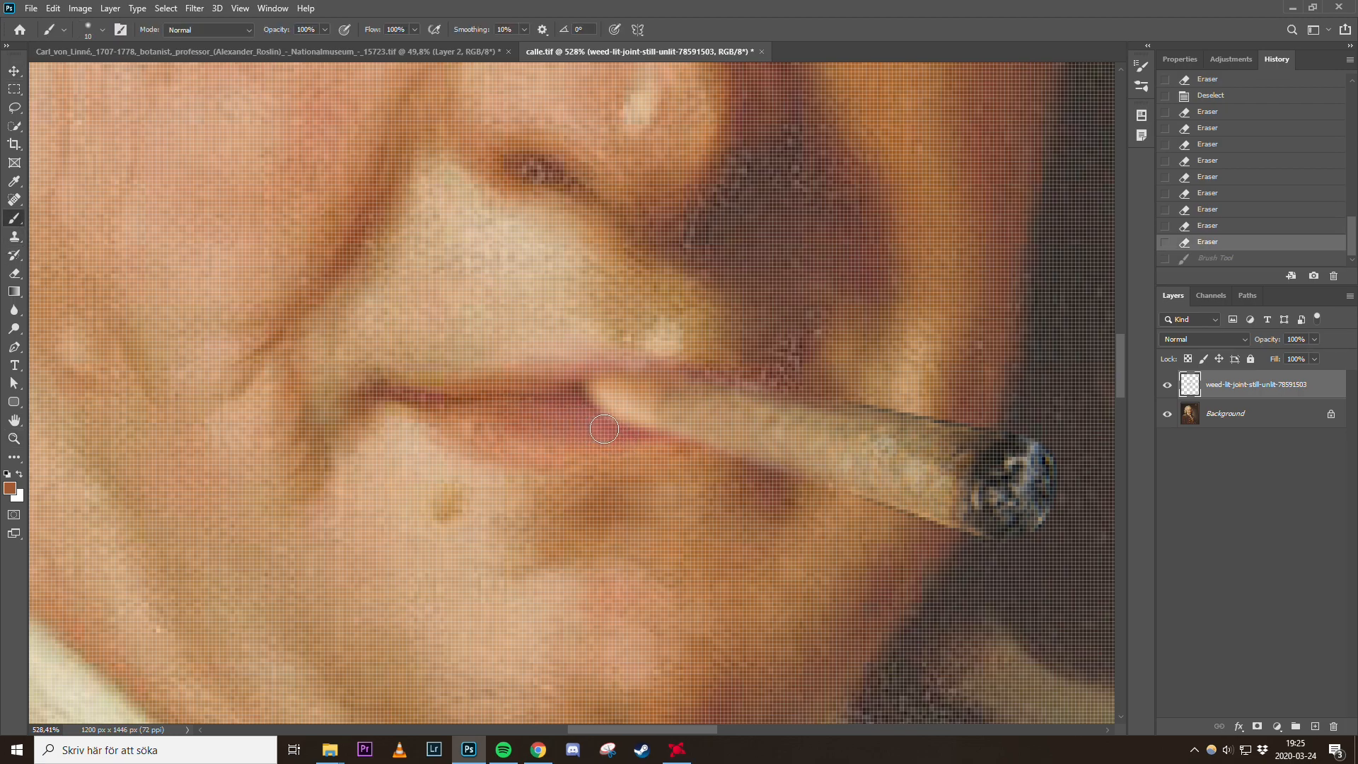
Brush over the lip edge beside the joint so it blends in
left_click_drag(605, 428, 572, 386)
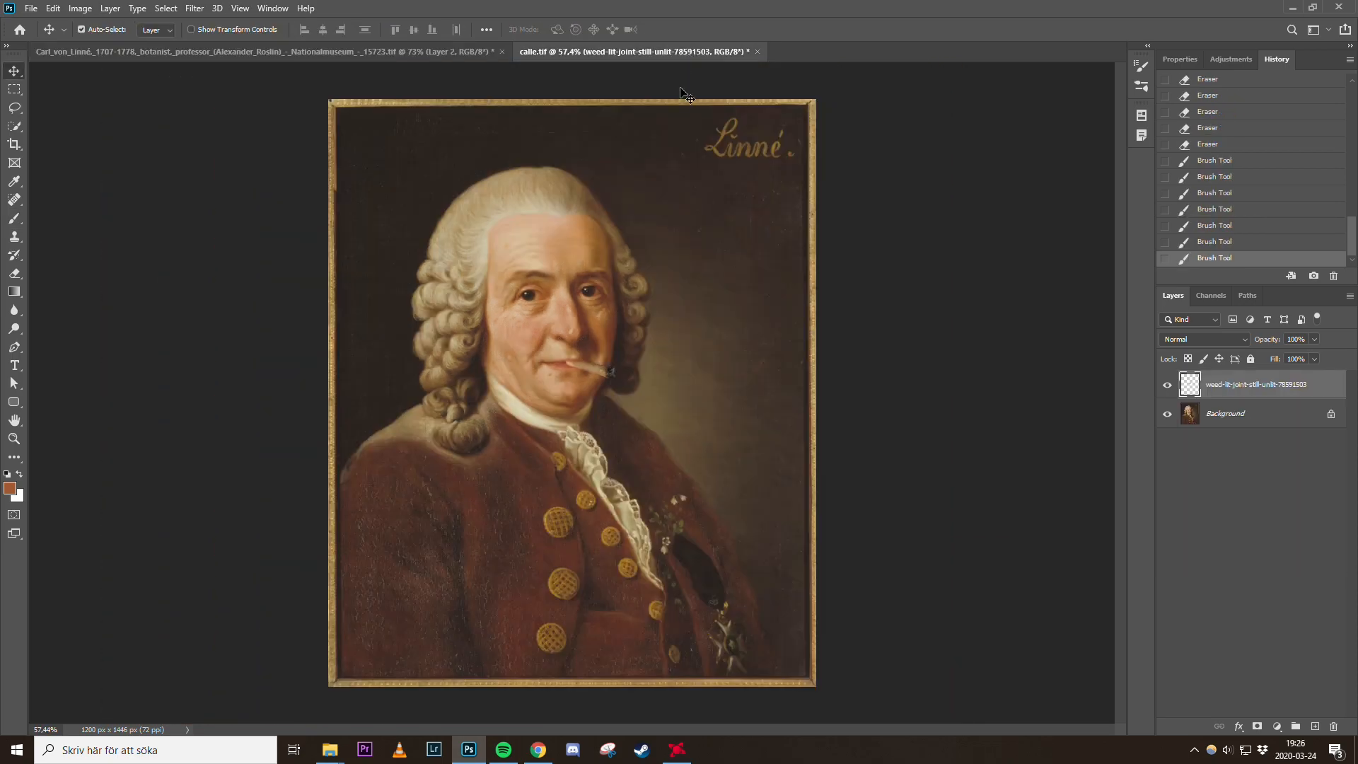
Draw a text box across the top of the portrait and type test text
left_click(15, 365)
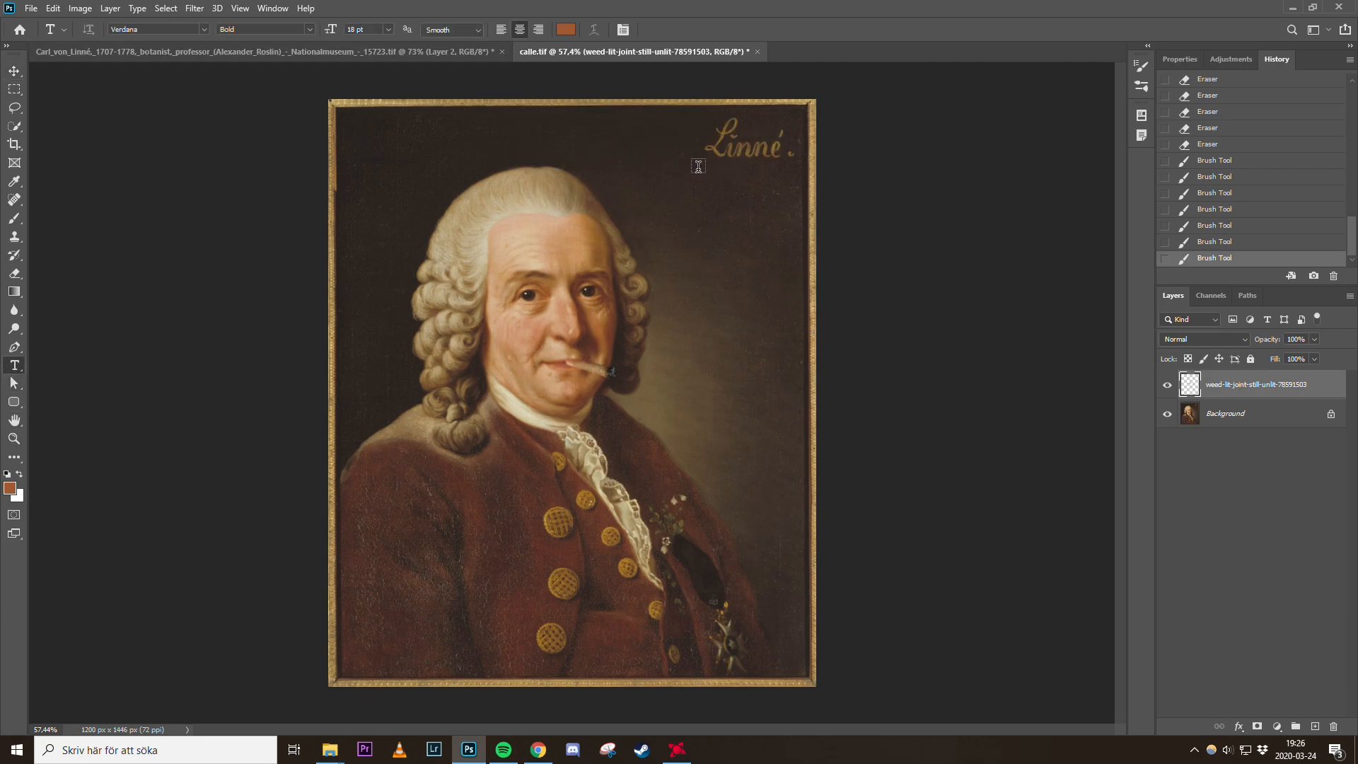
left_click_drag(487, 111, 706, 169)
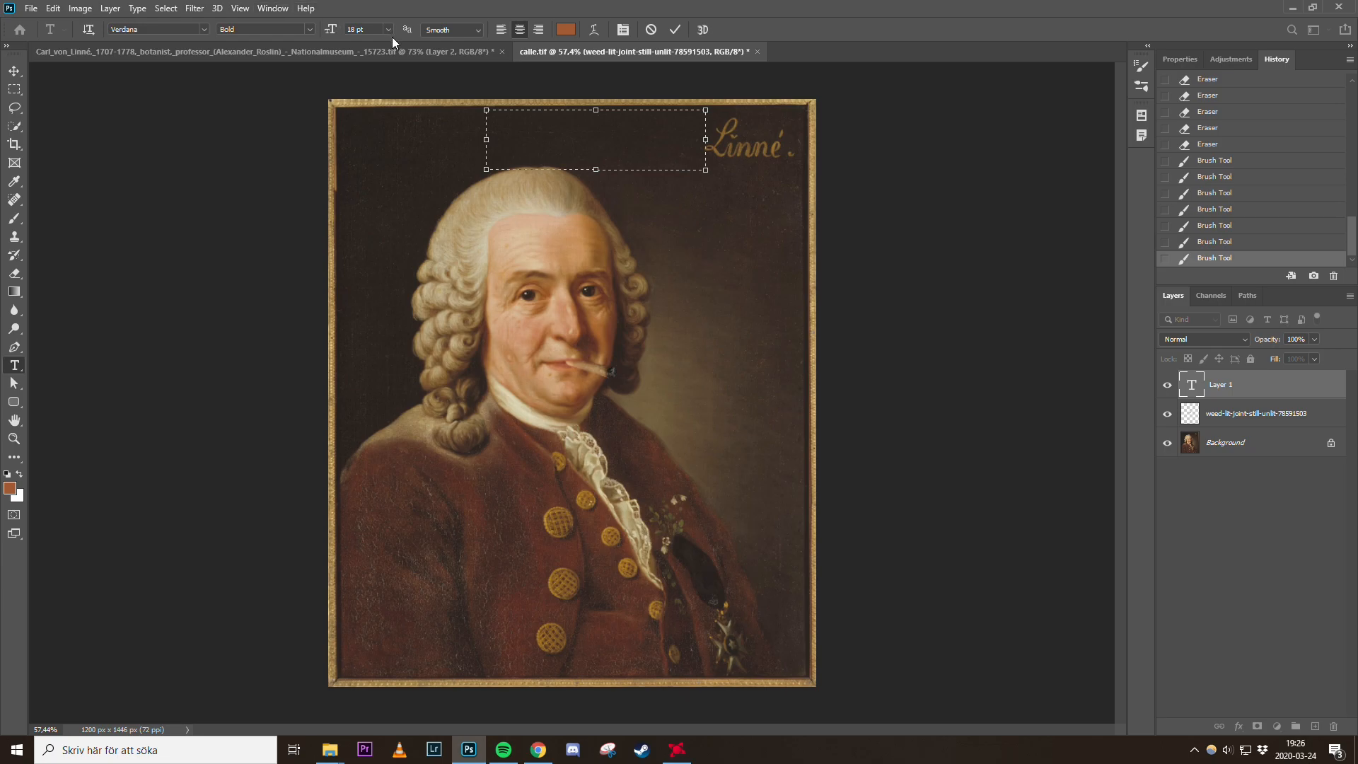
type("sds")
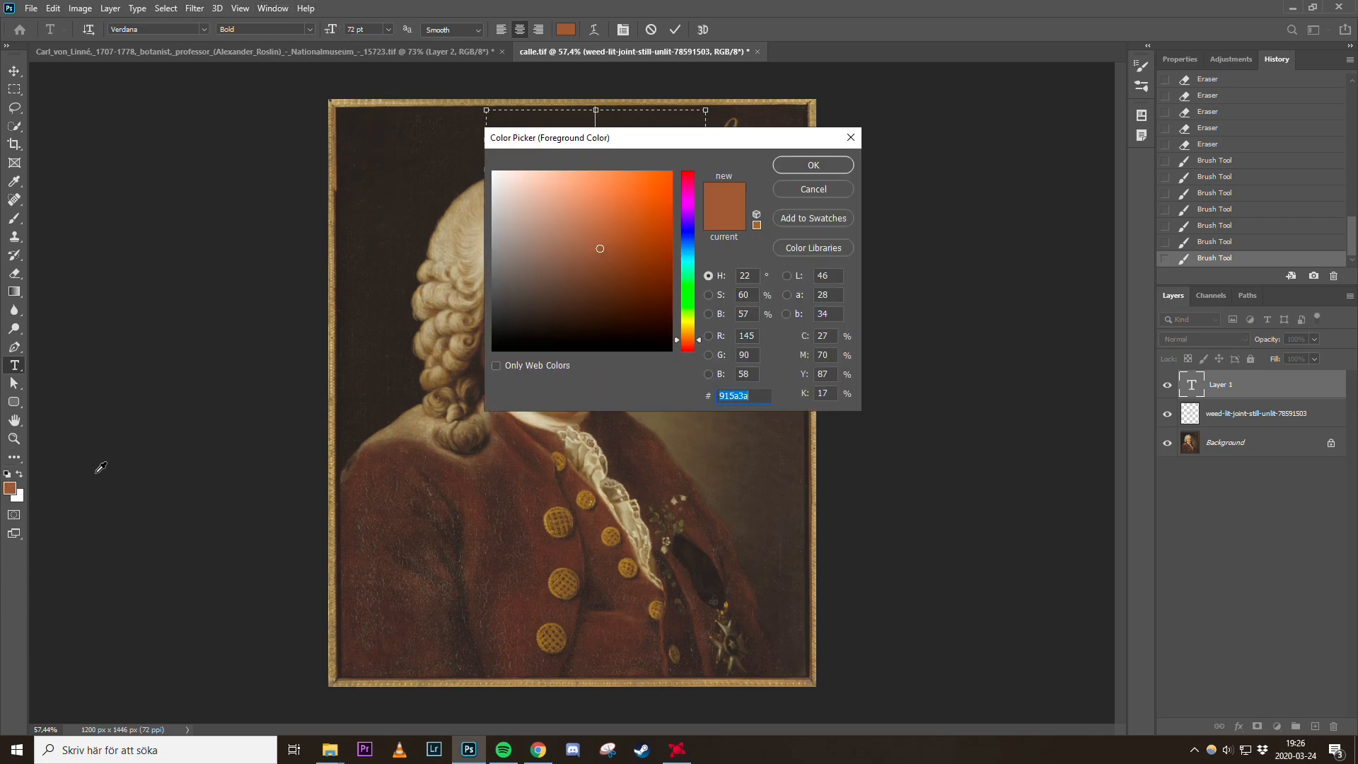
Sample the Linné lettering colour for the text and choose the Blackadder ITC font
left_click_drag(671, 137, 537, 216)
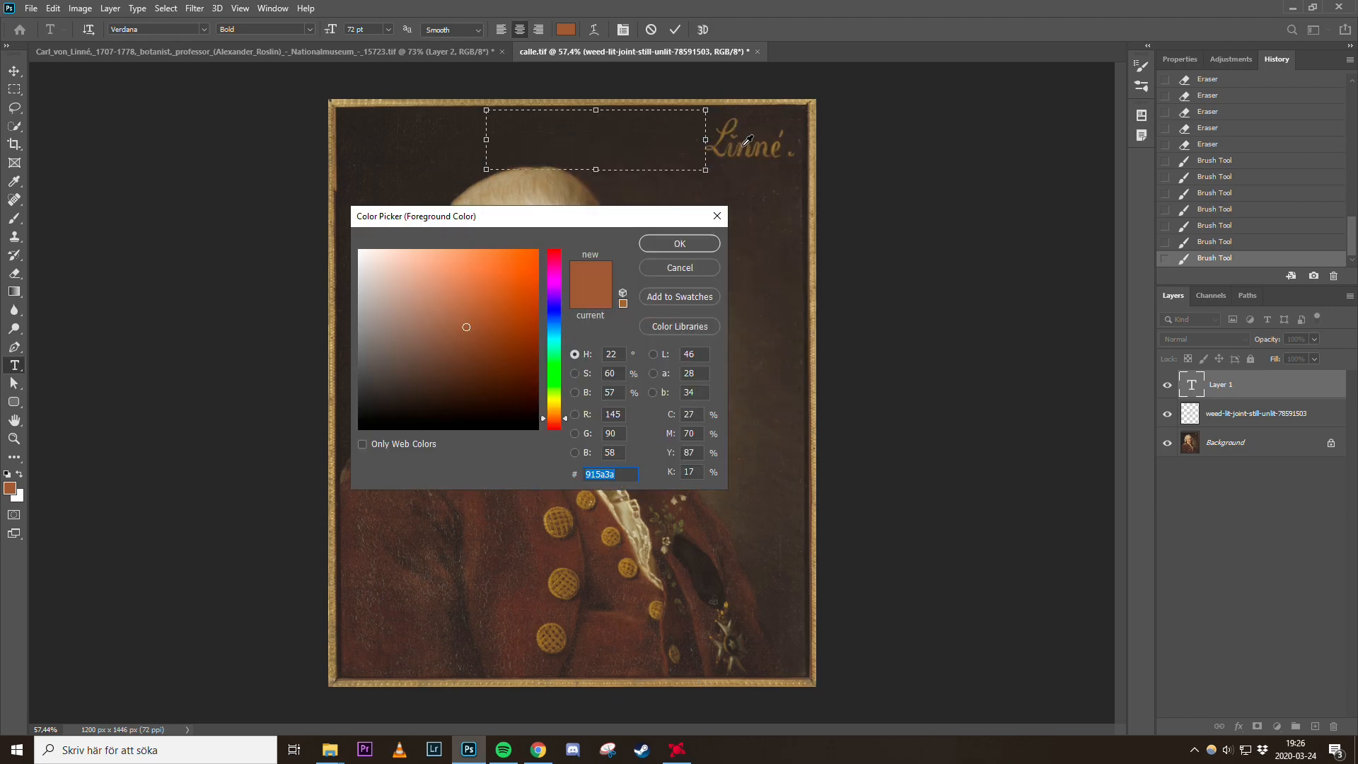
left_click(680, 243)
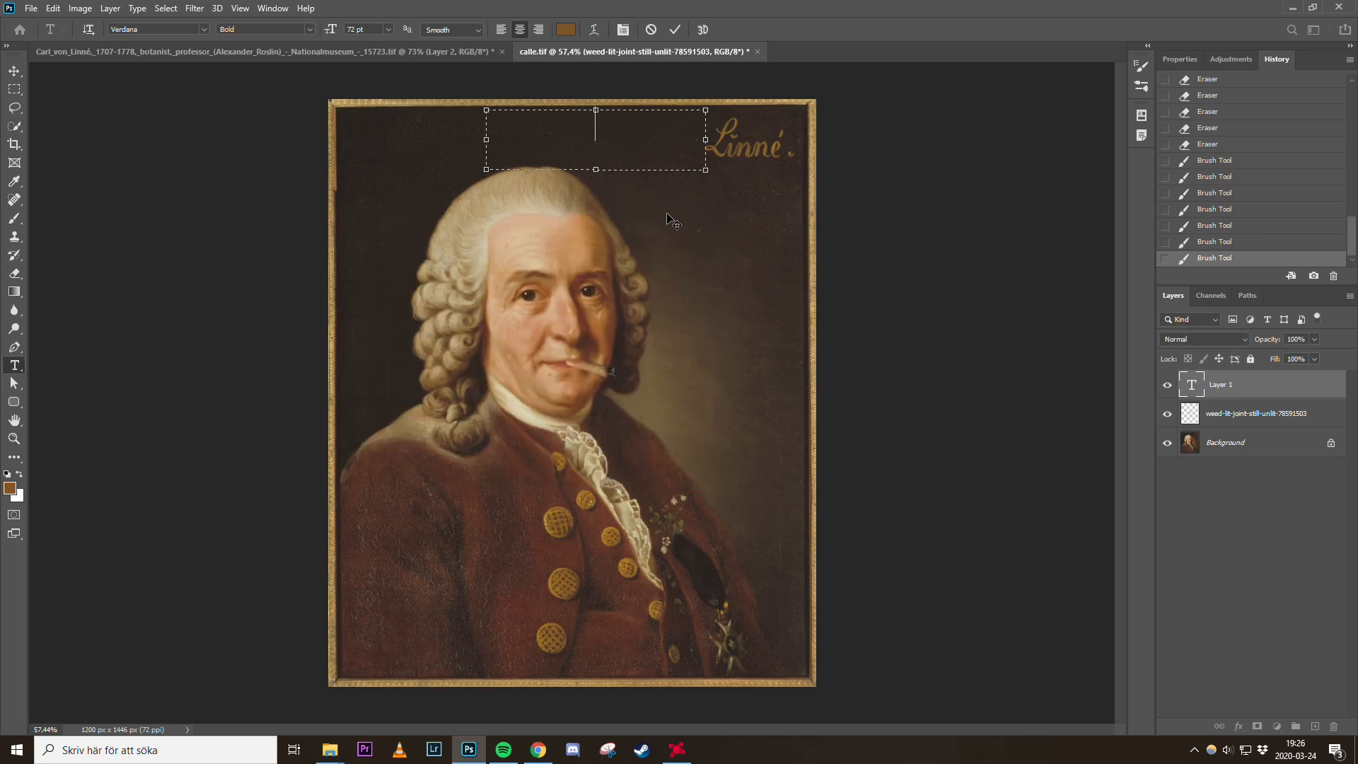
type("sadsd")
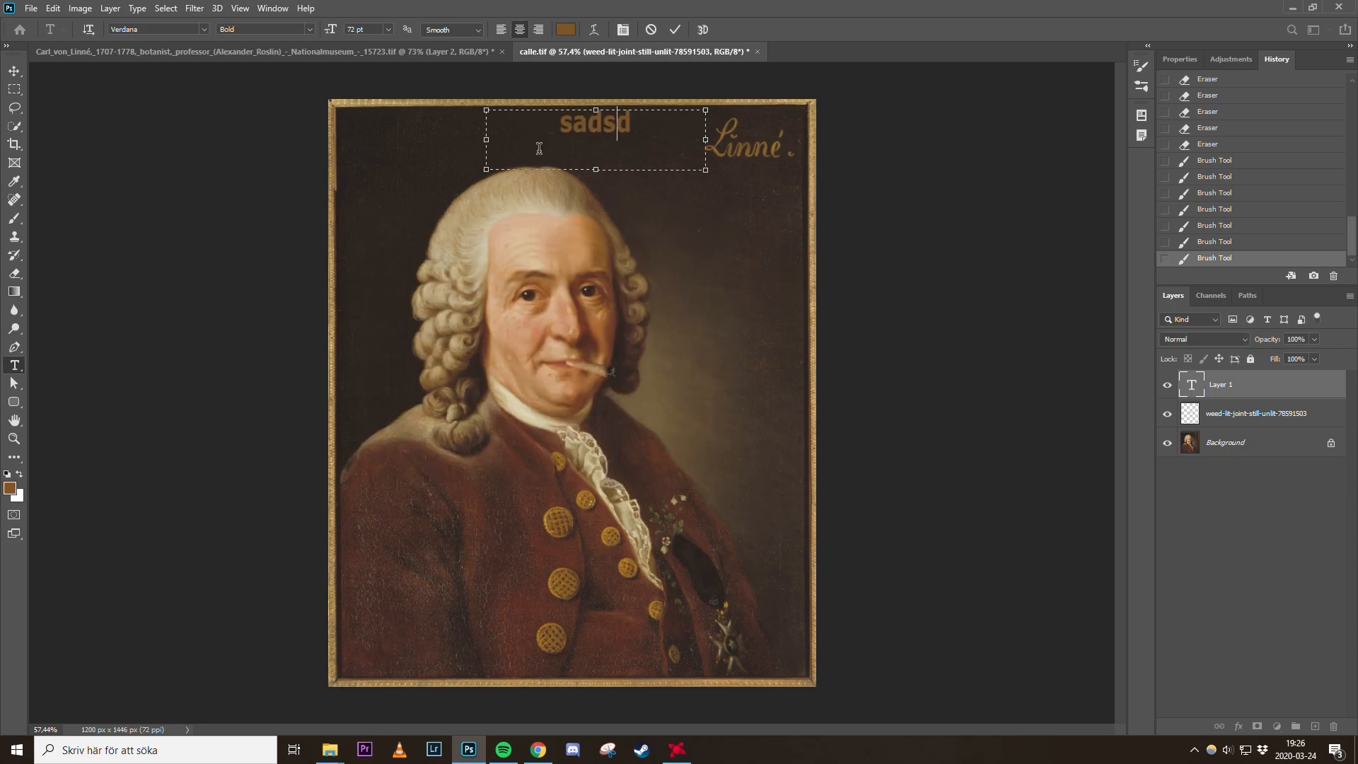
left_click(156, 28)
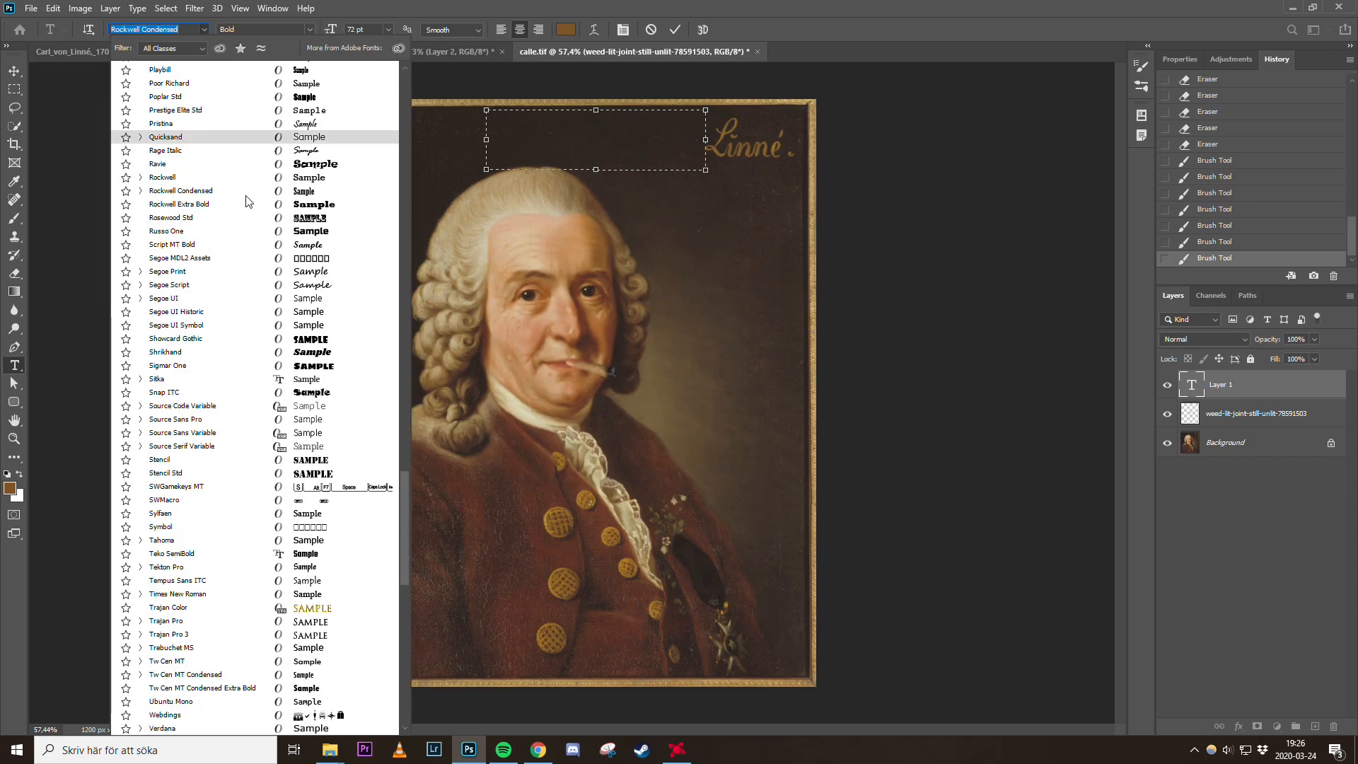
left_click(161, 179)
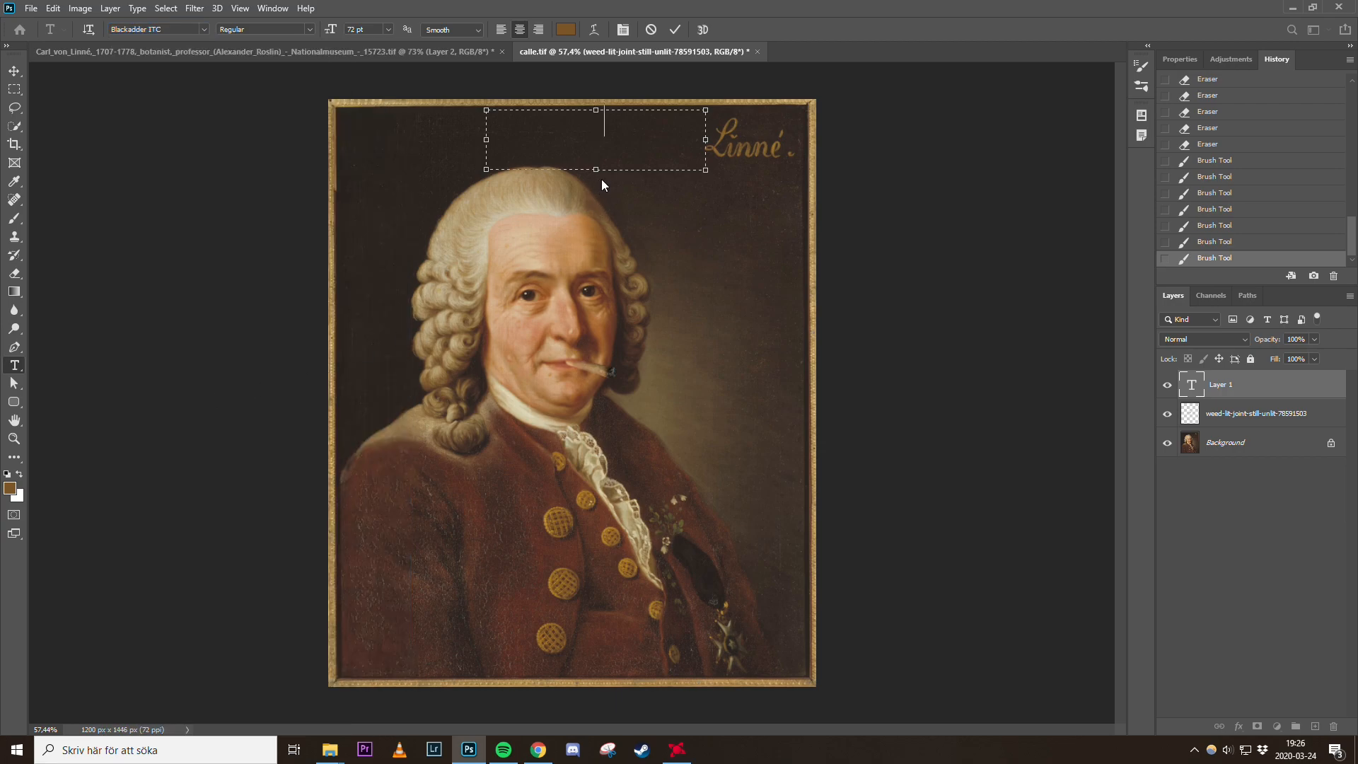
Type the caption, re-edit it to 'Cannabis Sativa' at 130 pt, and place it left of Linné
type("Carl")
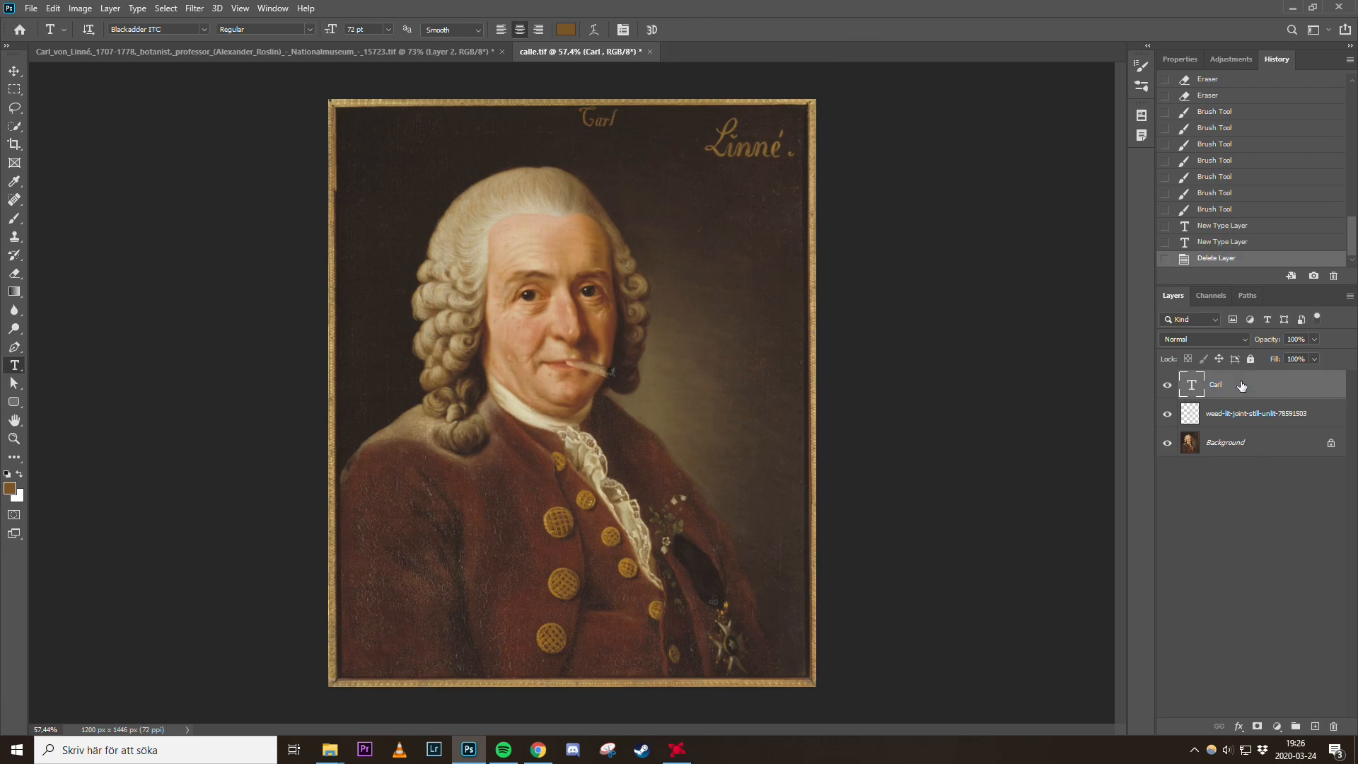
double_click(1221, 385)
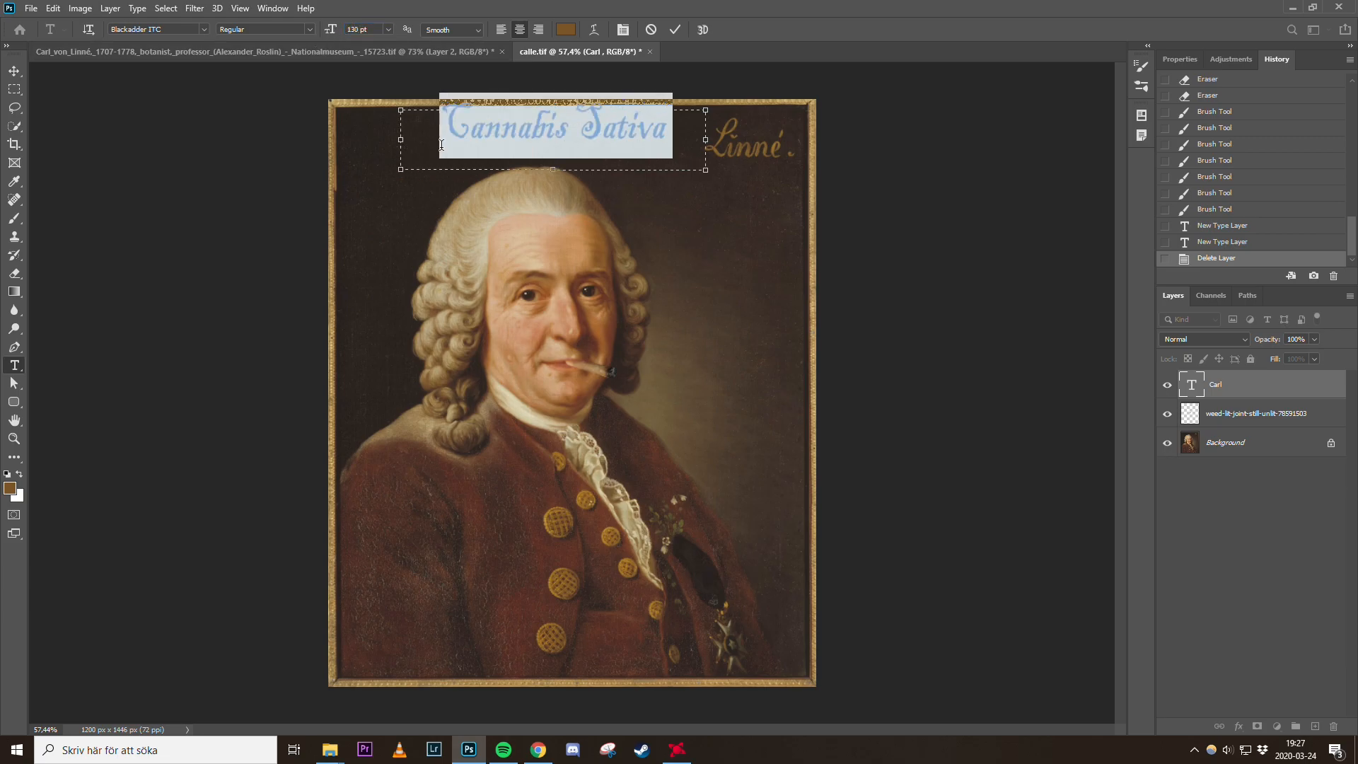
left_click_drag(554, 130, 585, 141)
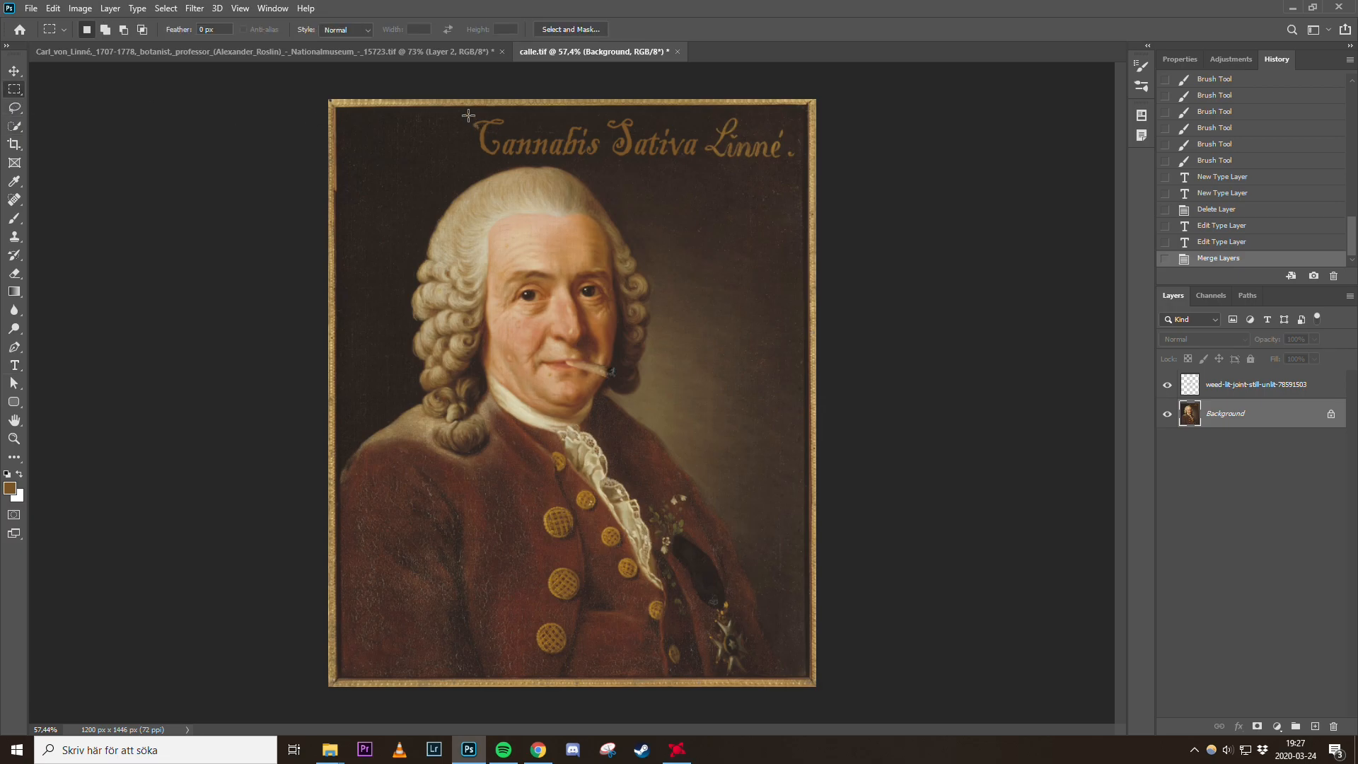
Copy a rectangular patch near the Linné lettering onto its own layer for cloning
left_click_drag(467, 115, 804, 164)
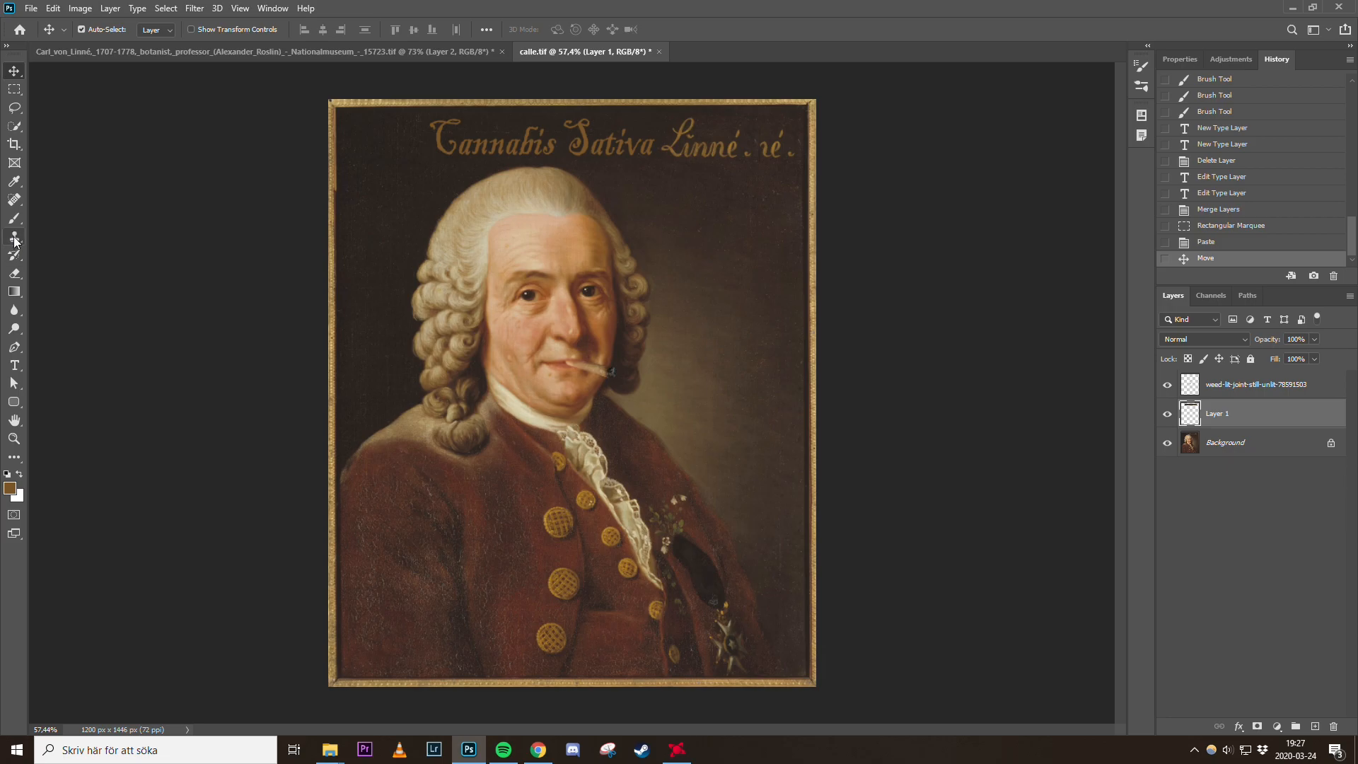
left_click(14, 237)
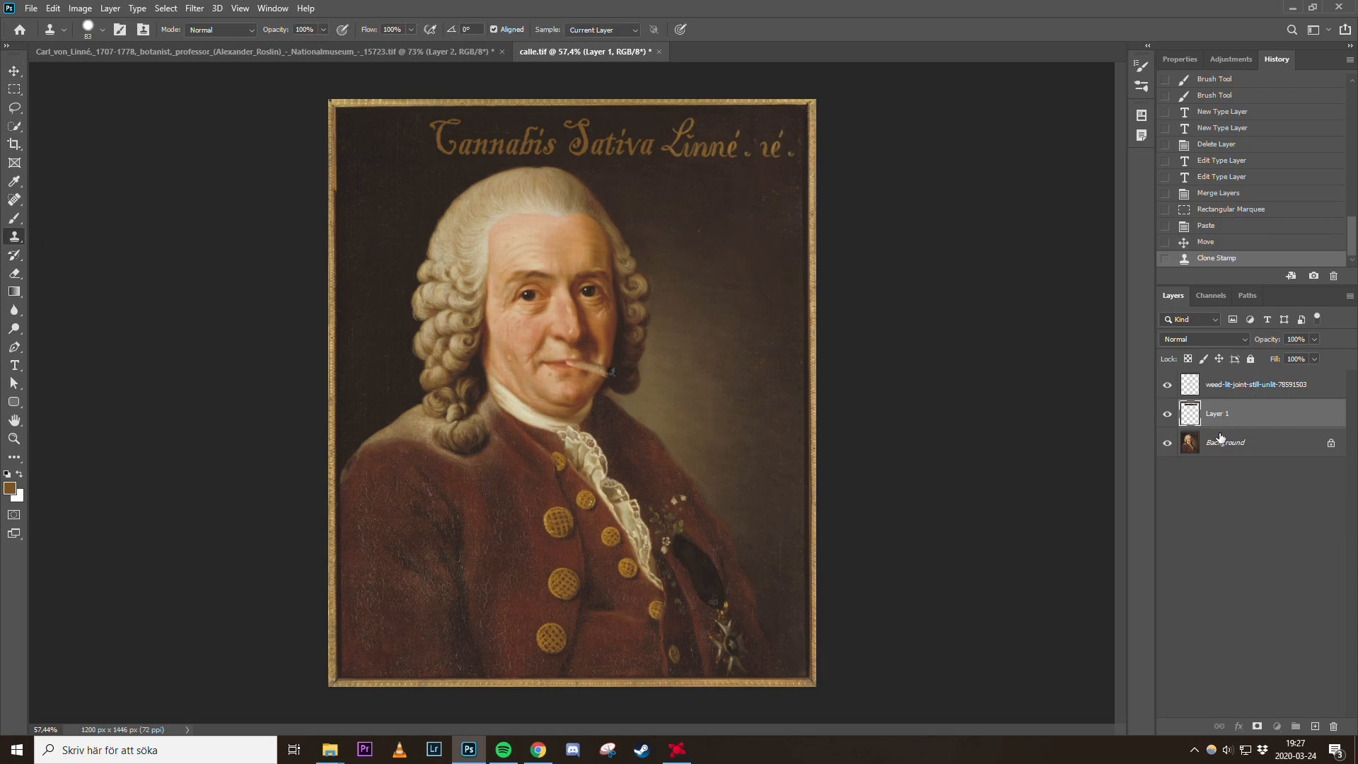
left_click(1224, 442)
type("aeus")
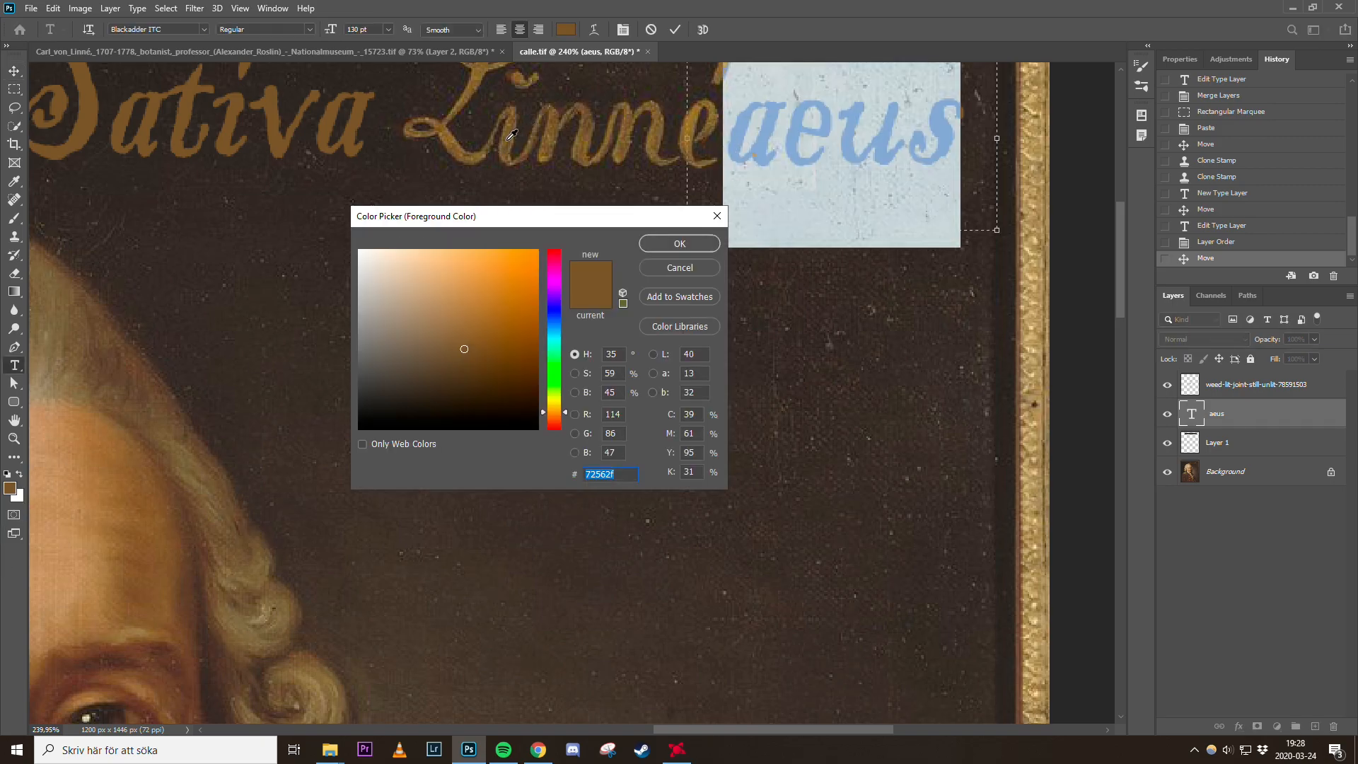
Sample the brown of the Linne lettering as the 'aeus' text colour
left_click(679, 243)
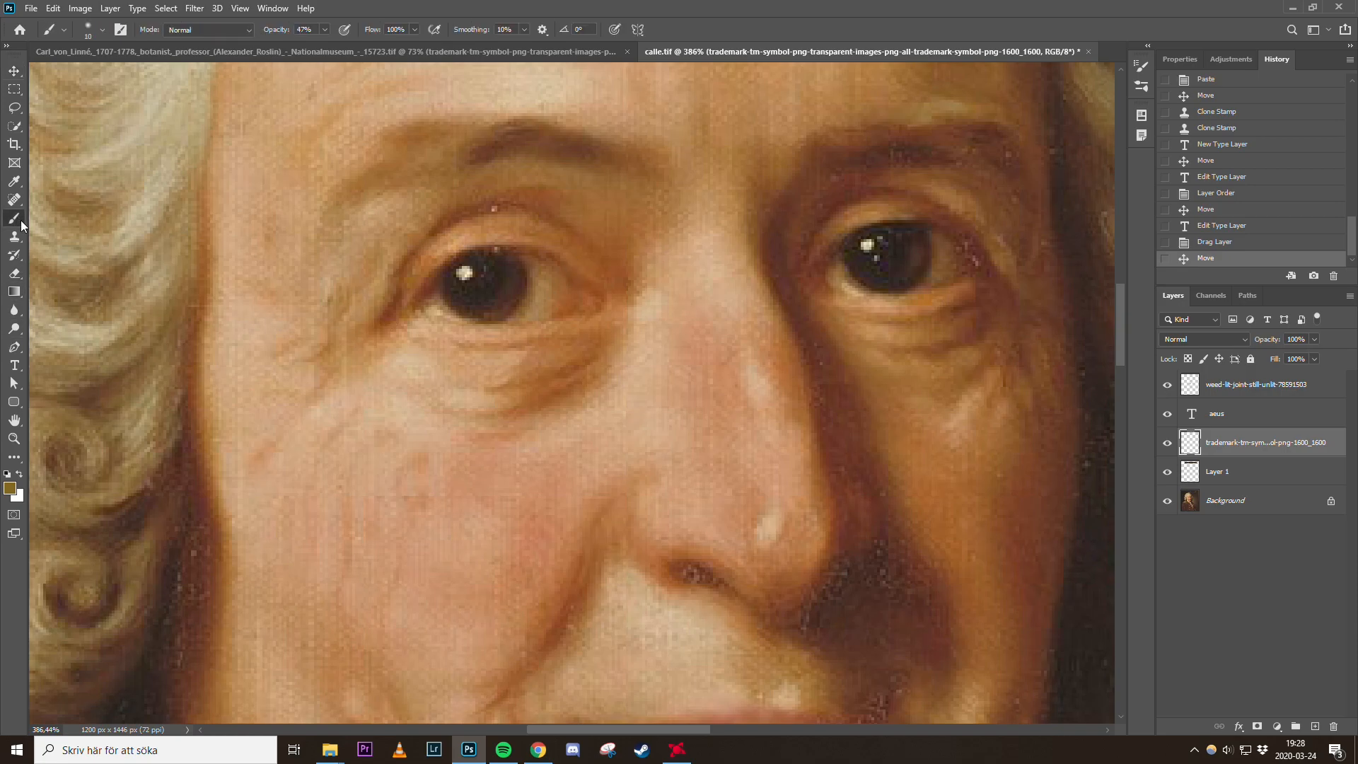
Paint red over both eyes on a new layer and lower its opacity to about 49%
left_click(9, 484)
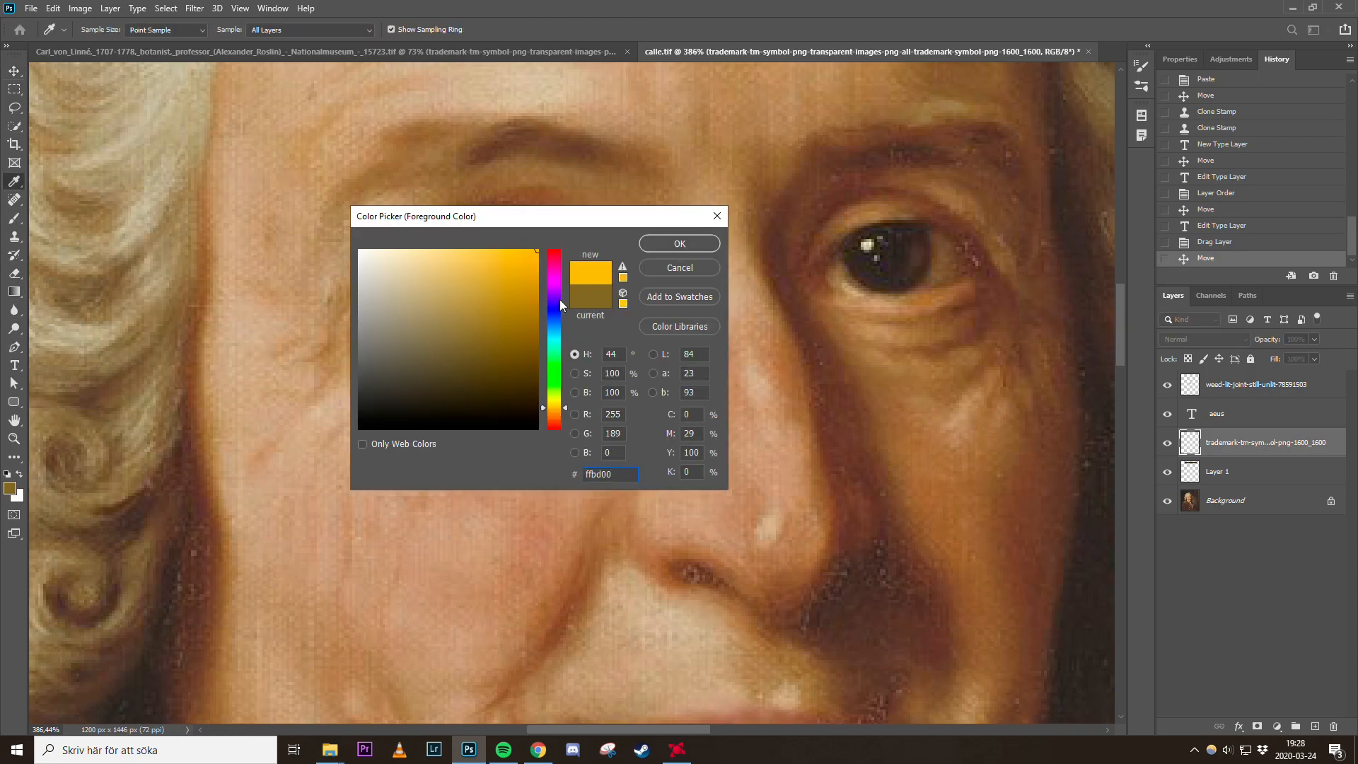
left_click(679, 243)
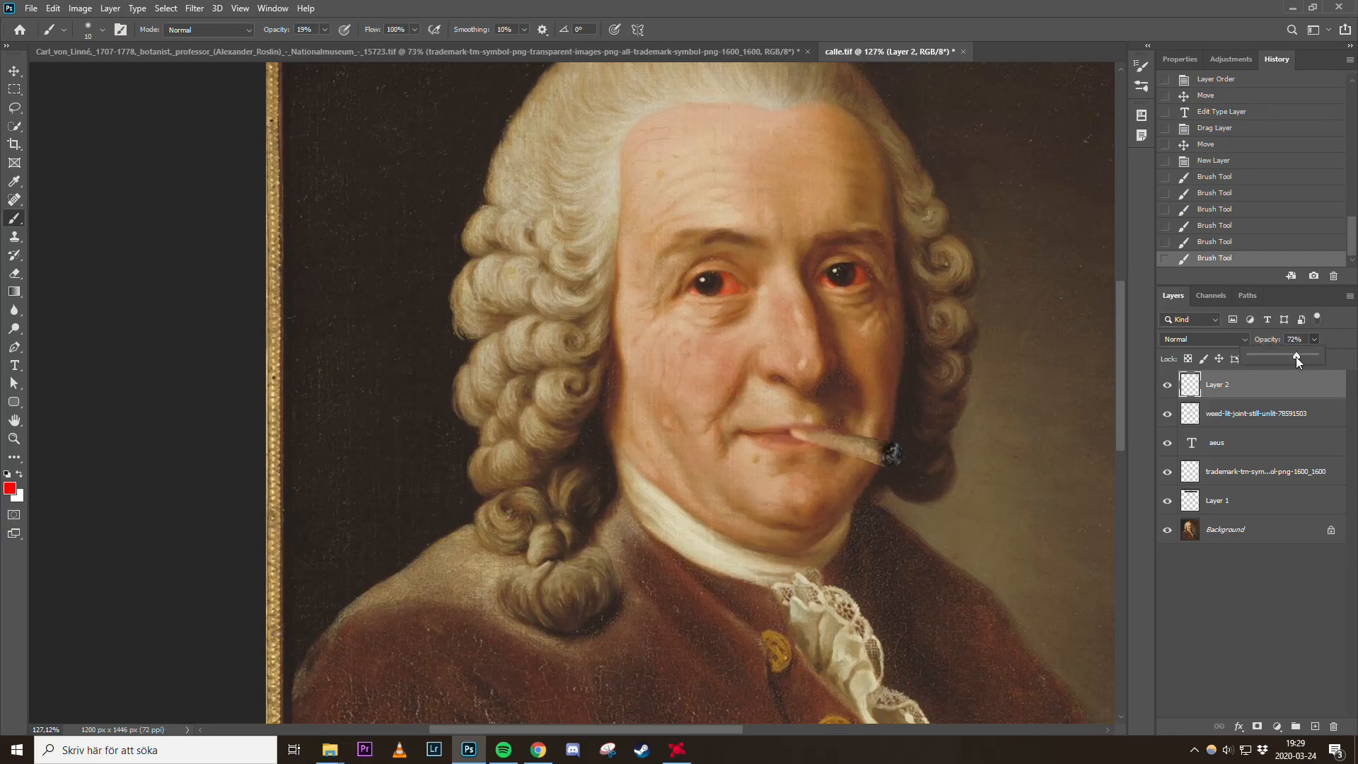
left_click_drag(1297, 359, 1285, 359)
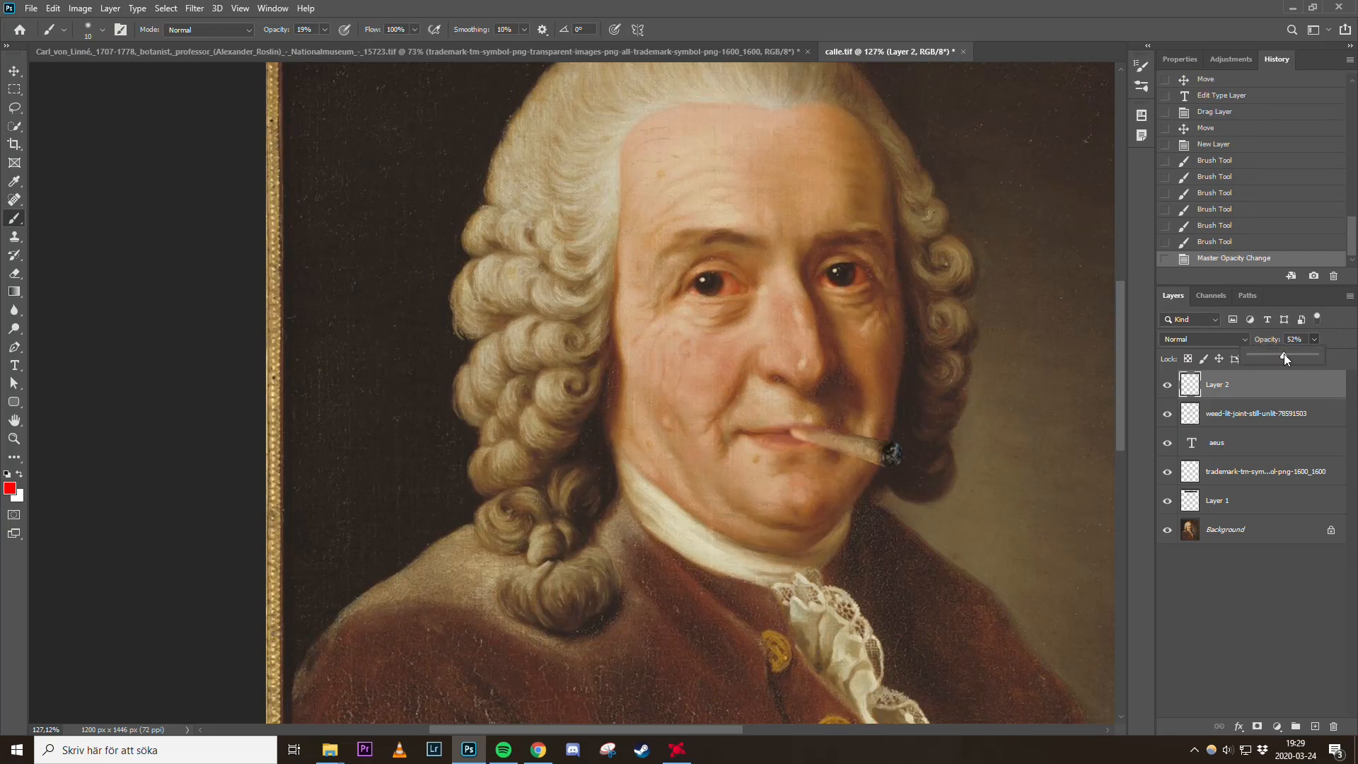
left_click(1167, 385)
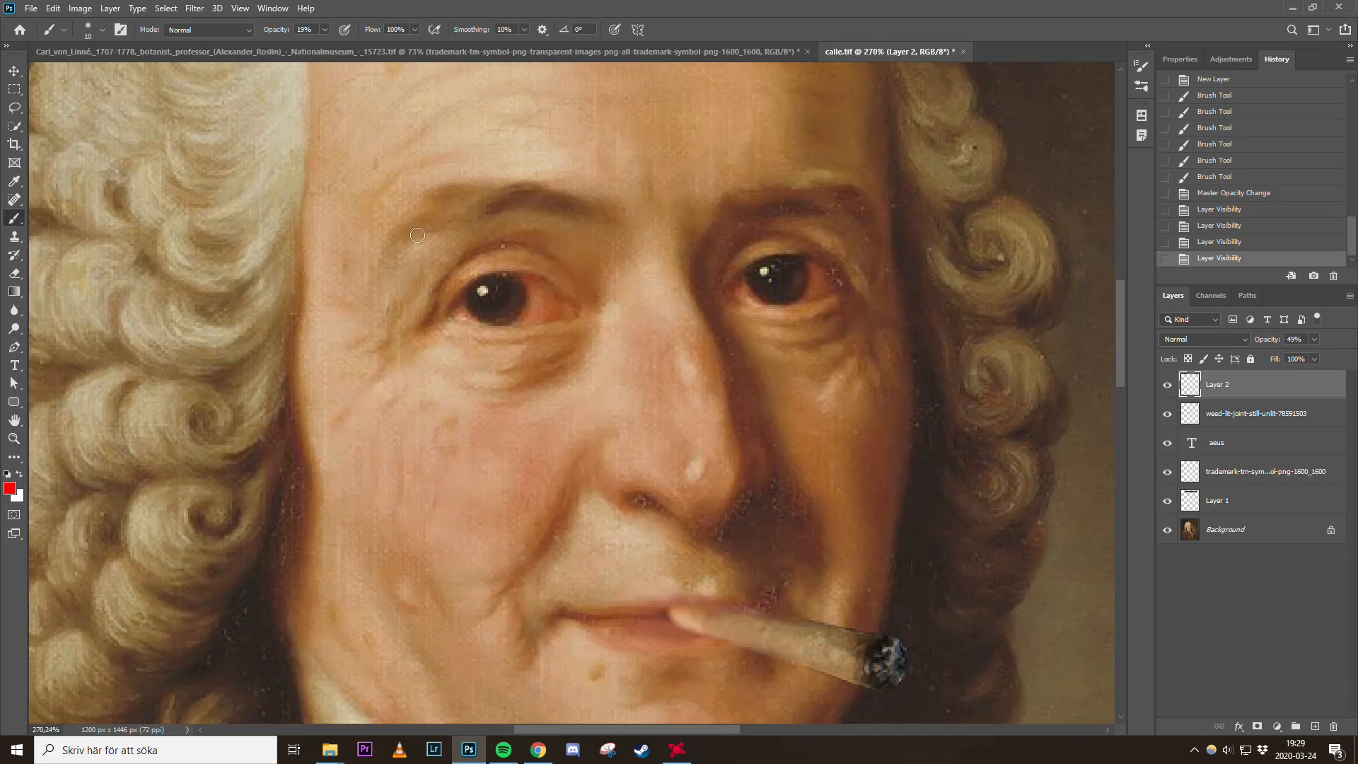
left_click(1225, 529)
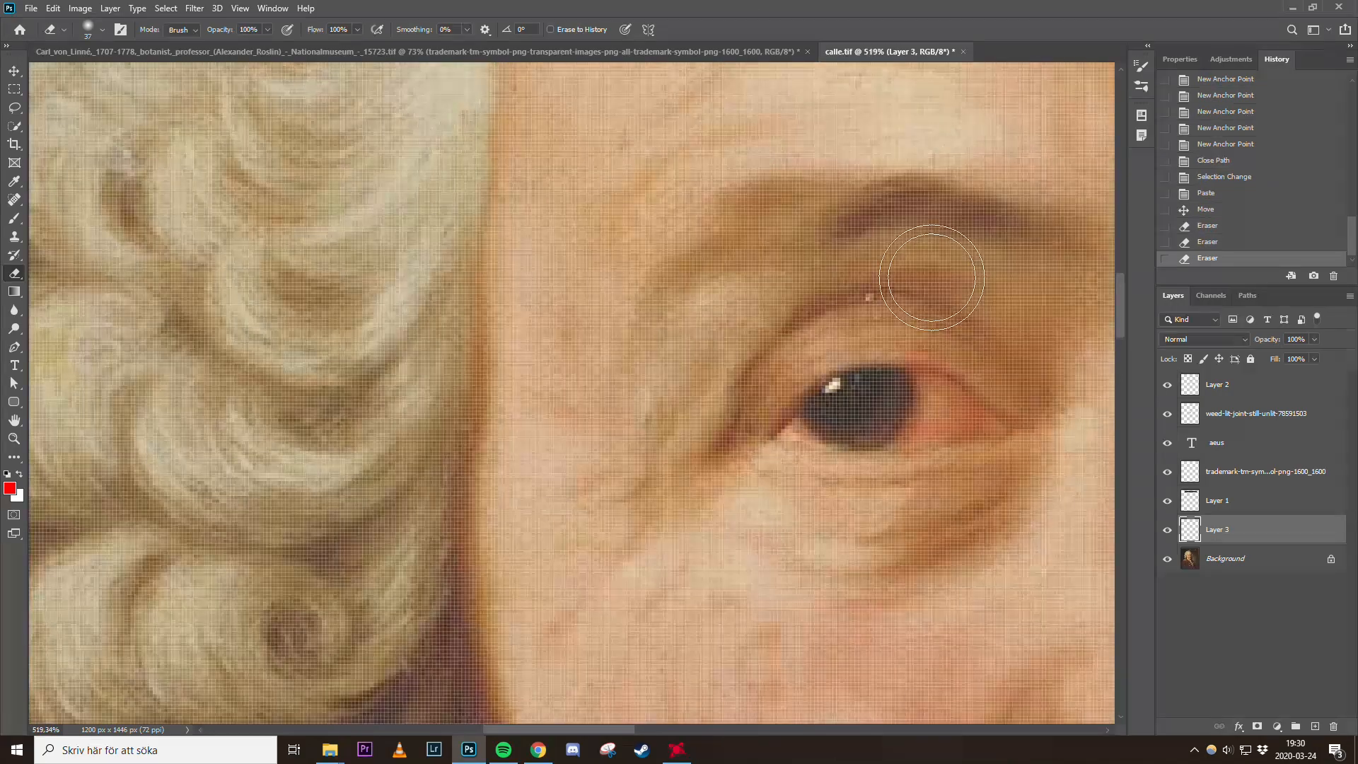
Remove the bright speck above the eye with the Spot Healing Brush
left_click(14, 201)
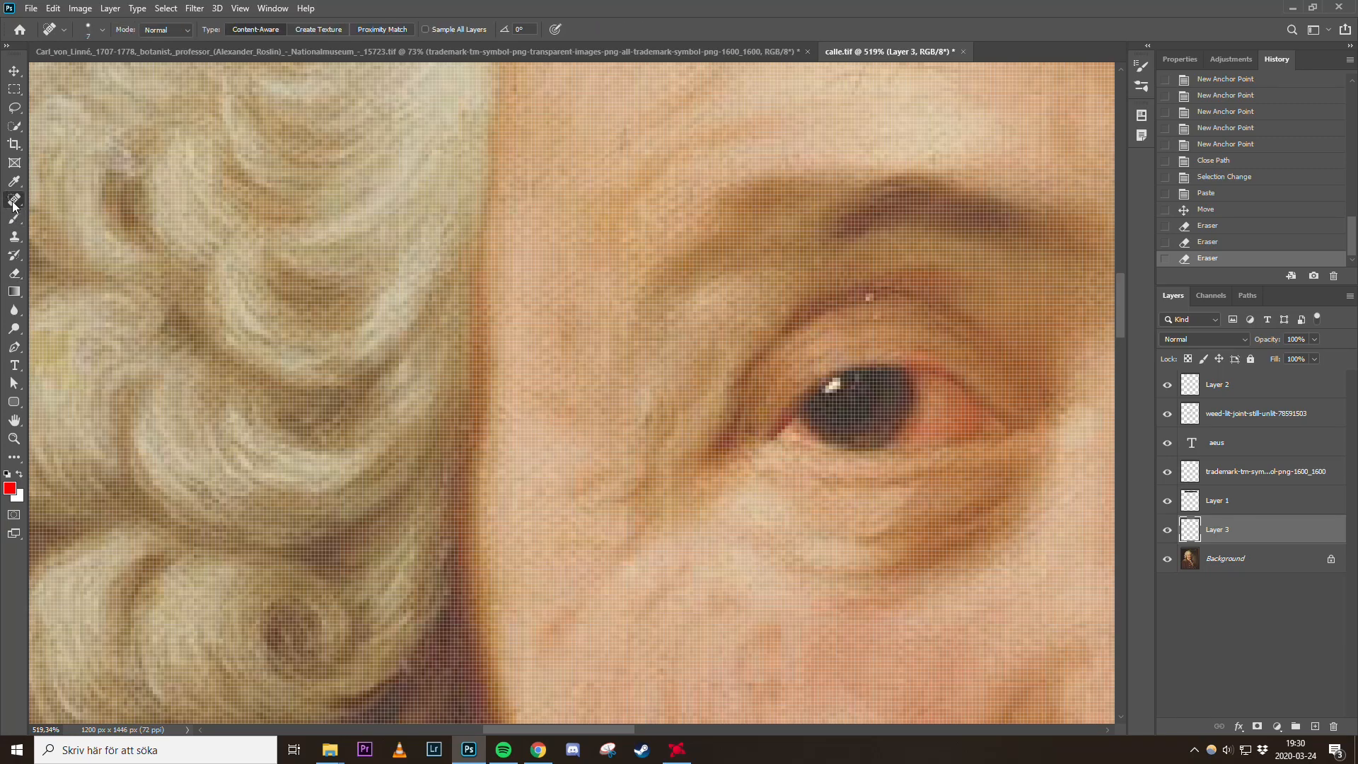
mouse_move(866, 302)
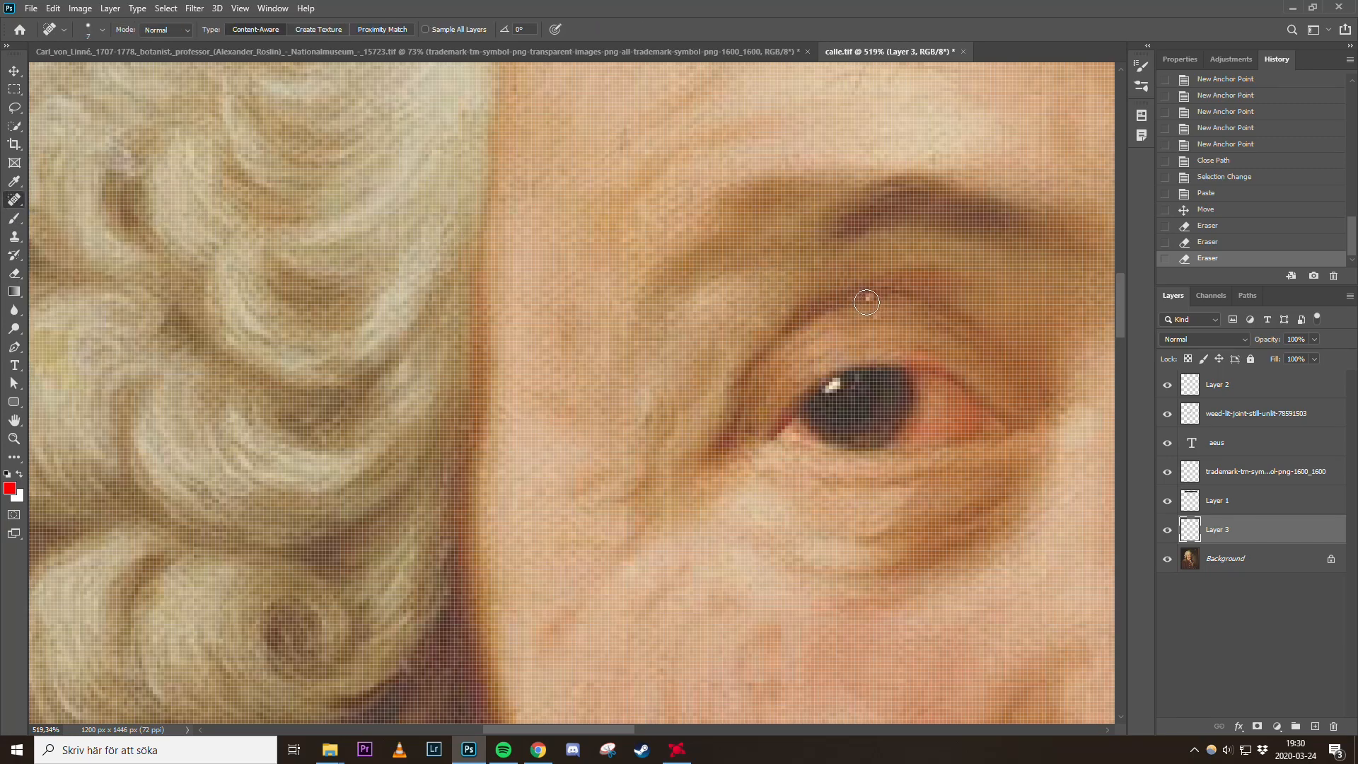
left_click(866, 302)
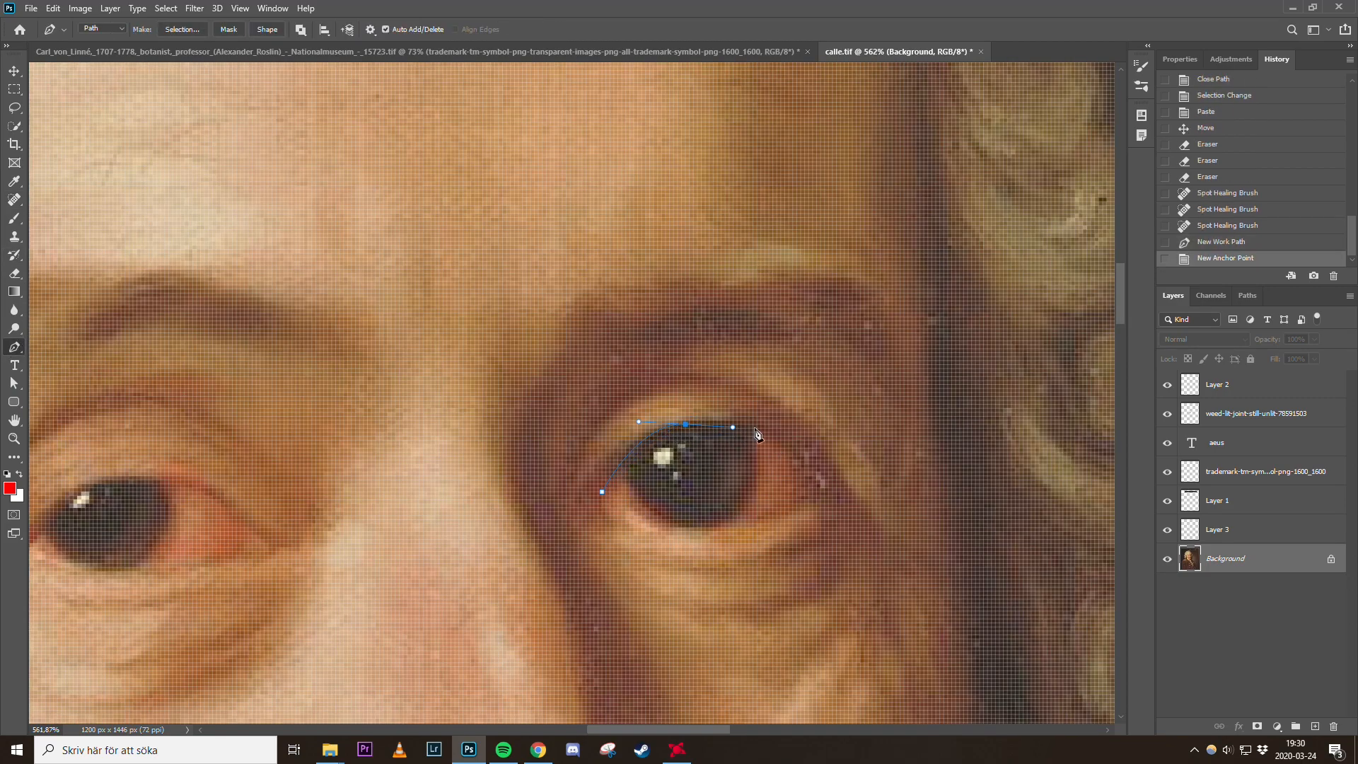
Close the second eyelid outline, paste it to a new layer, and erase its edges
left_click(598, 507)
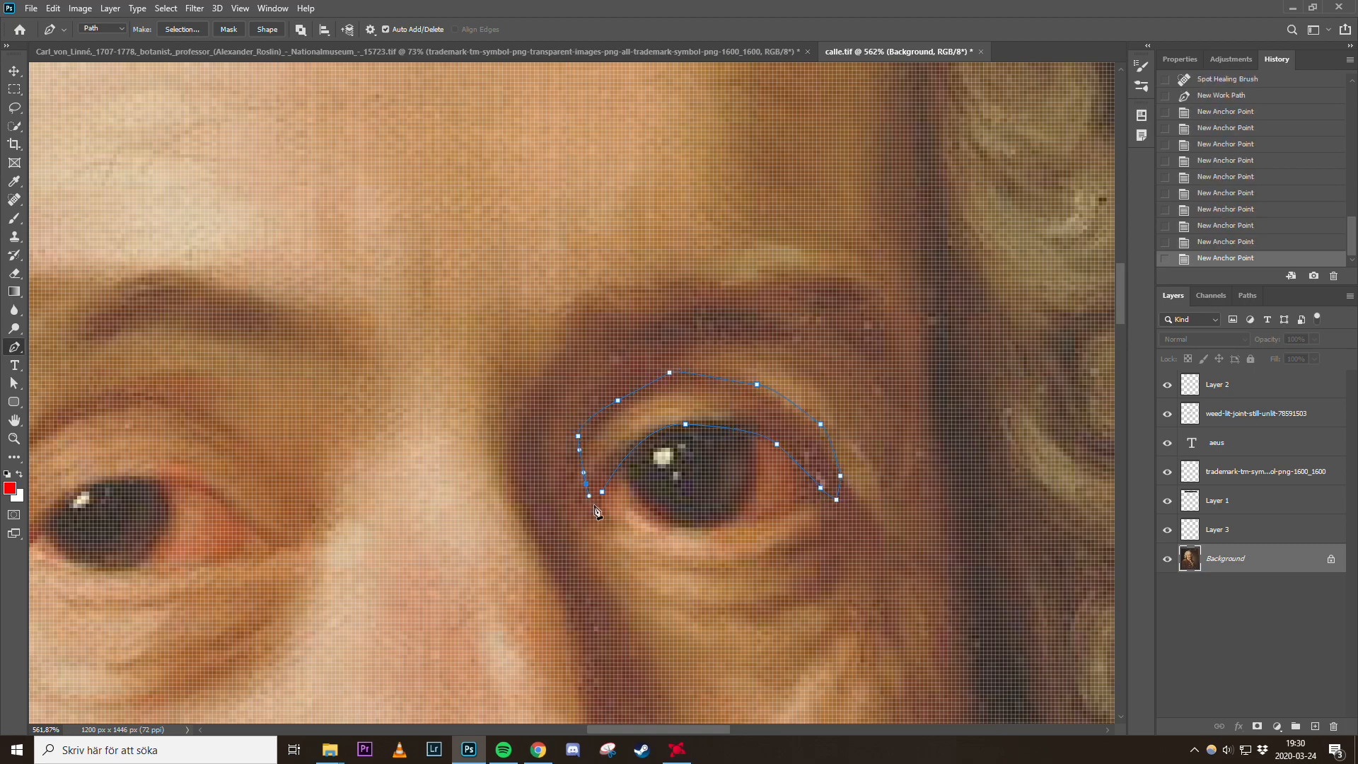
left_click(596, 511)
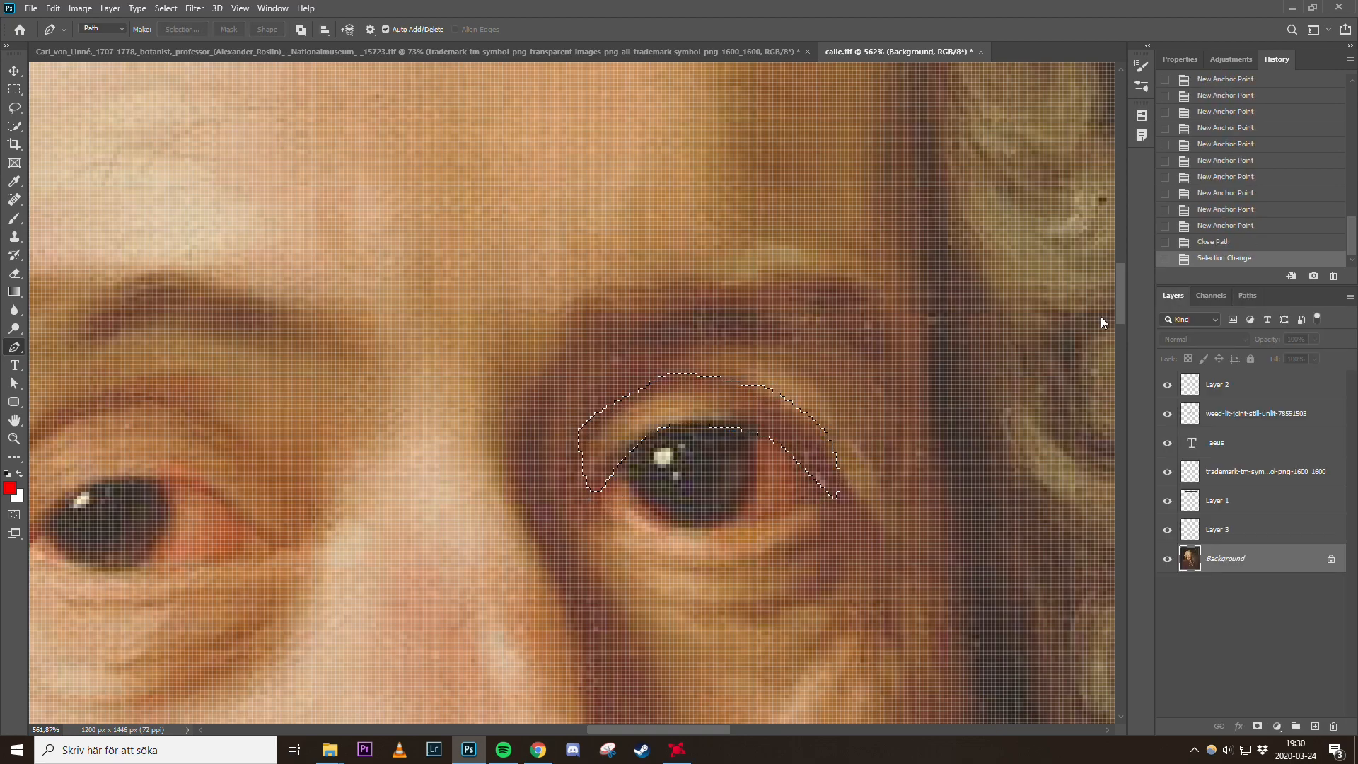
key("ctrl+v")
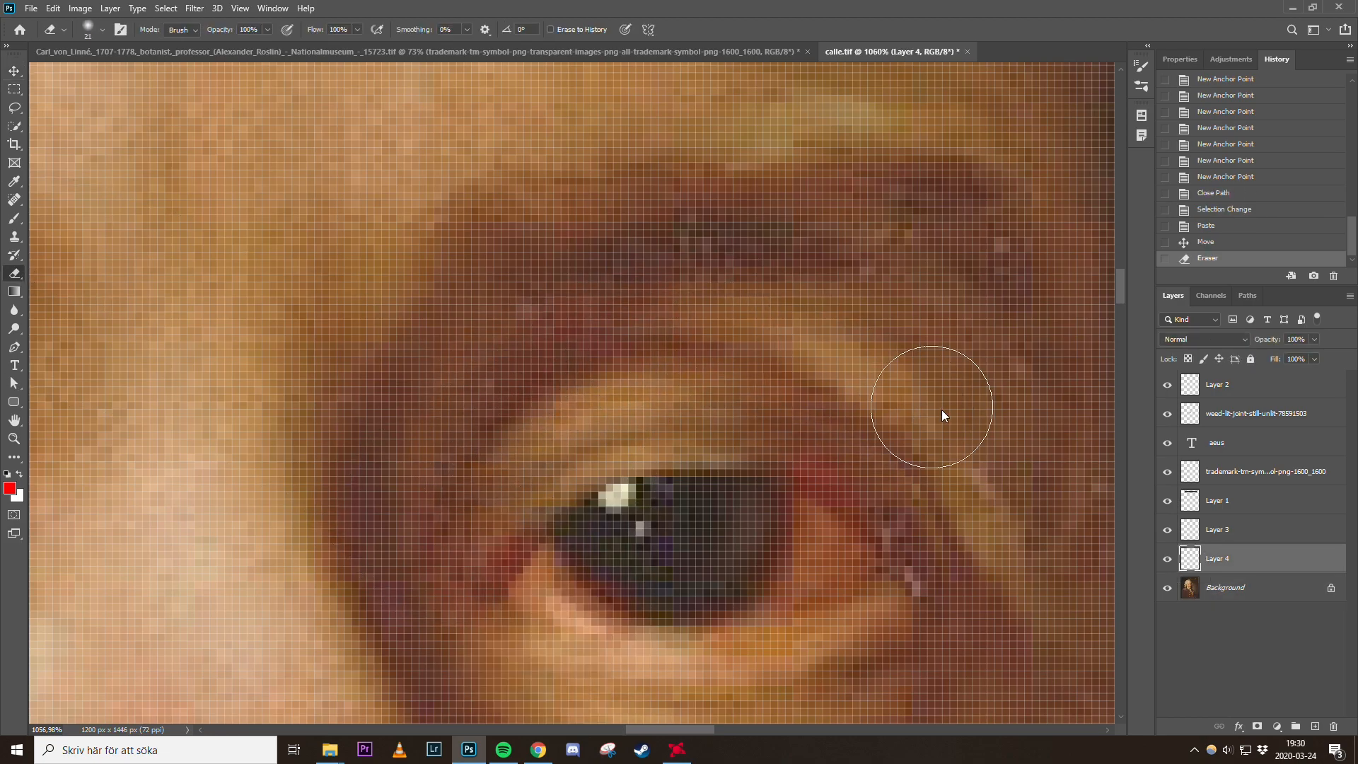
left_click_drag(931, 408, 475, 617)
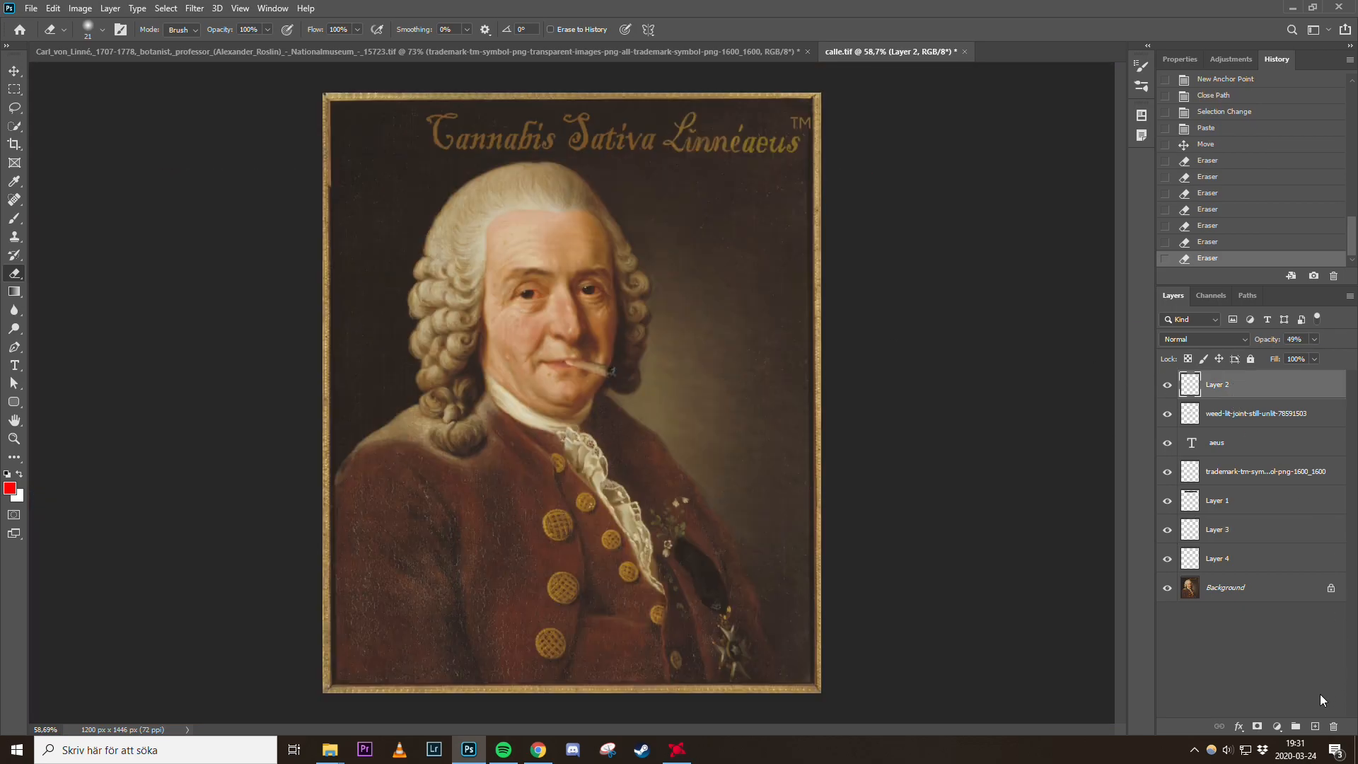
Render black-and-white Clouds on a new empty layer
left_click(194, 8)
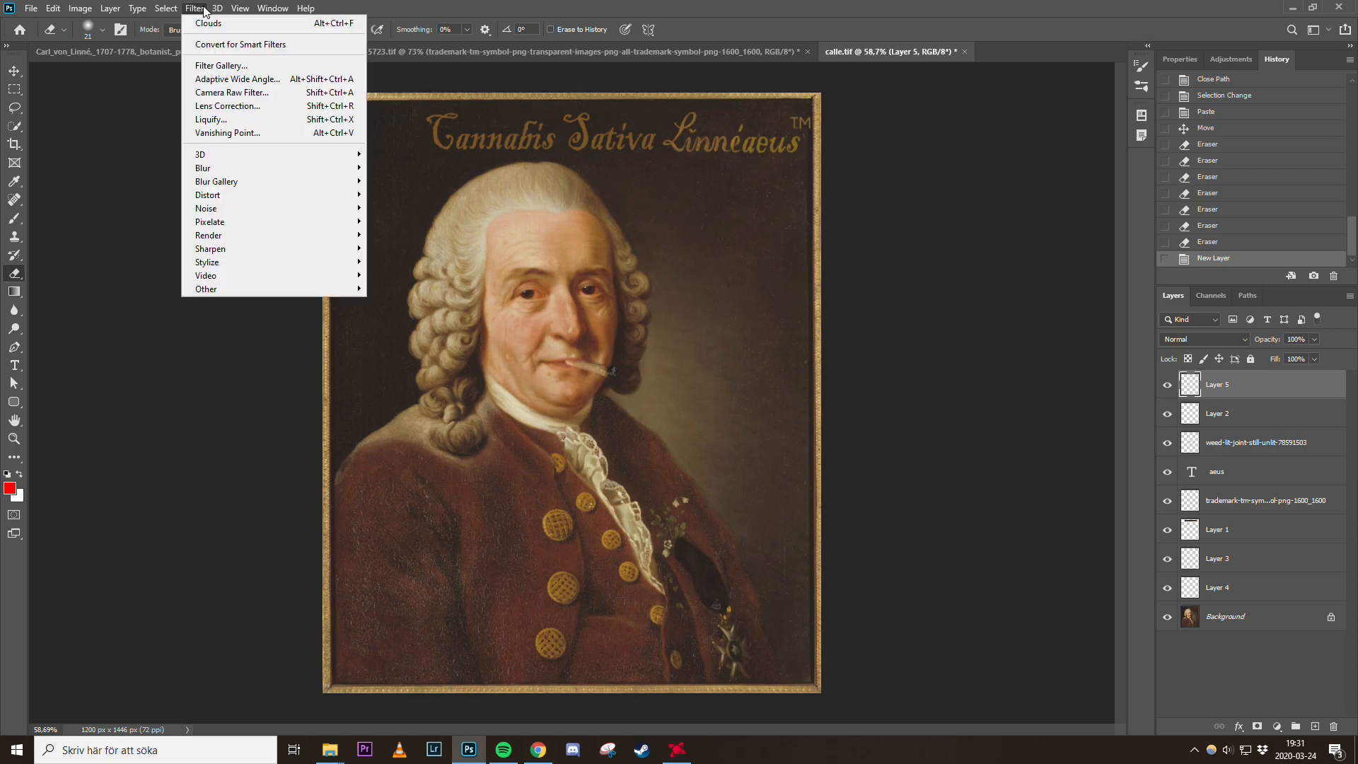
mouse_move(208, 235)
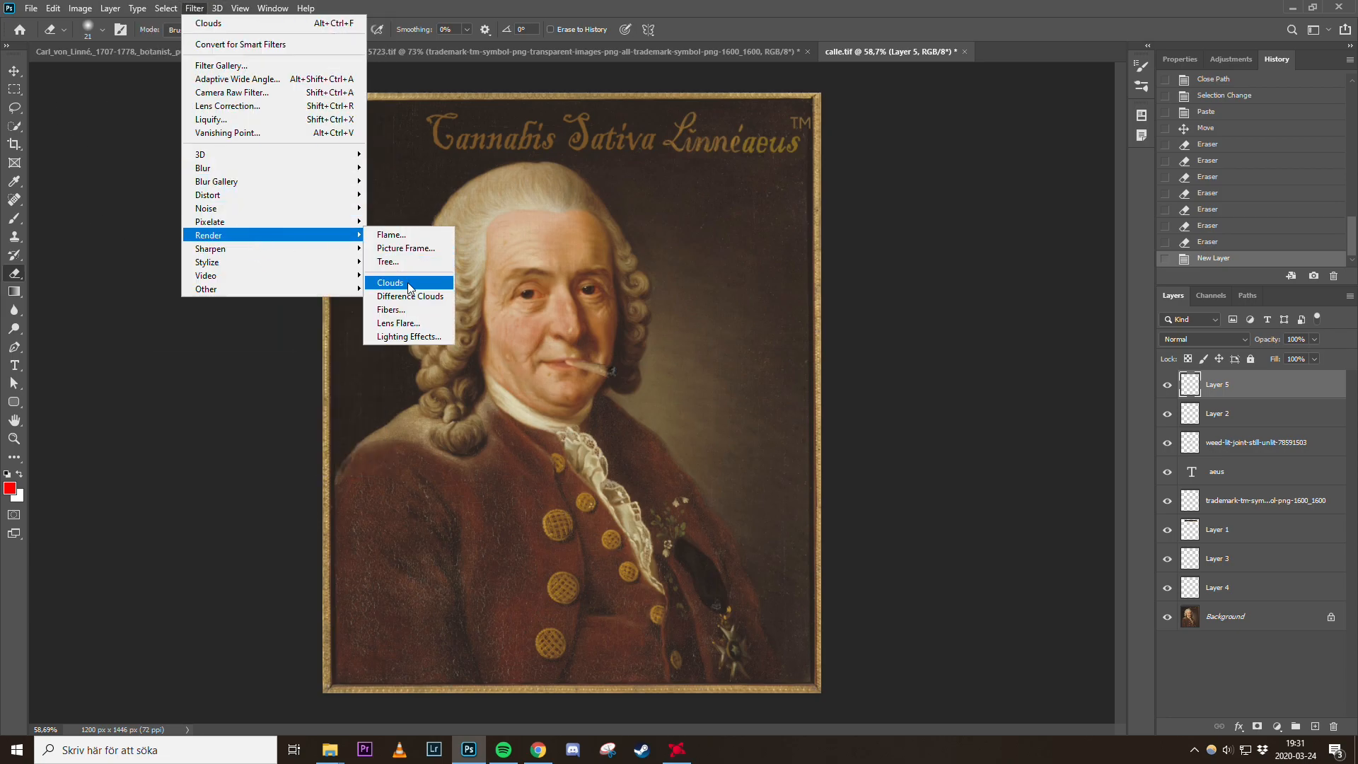
left_click(390, 282)
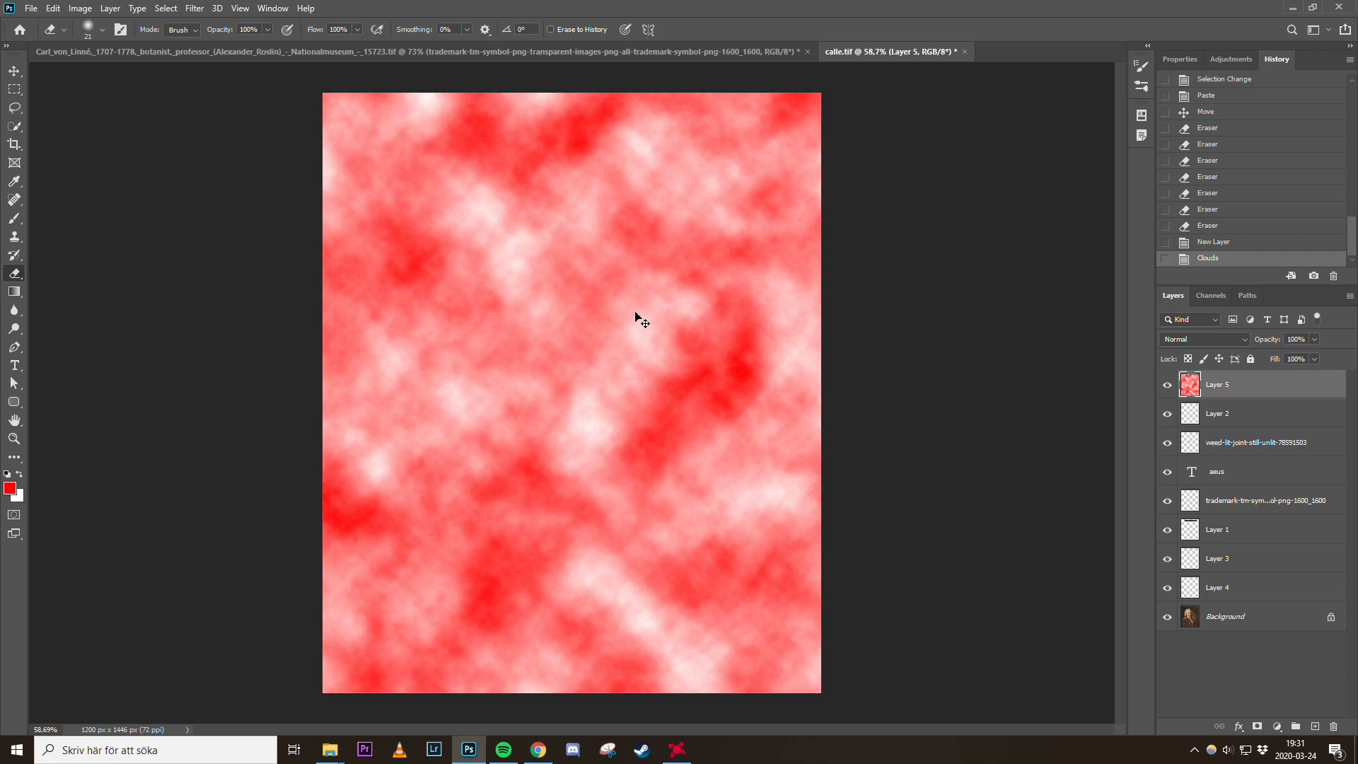
left_click(1166, 385)
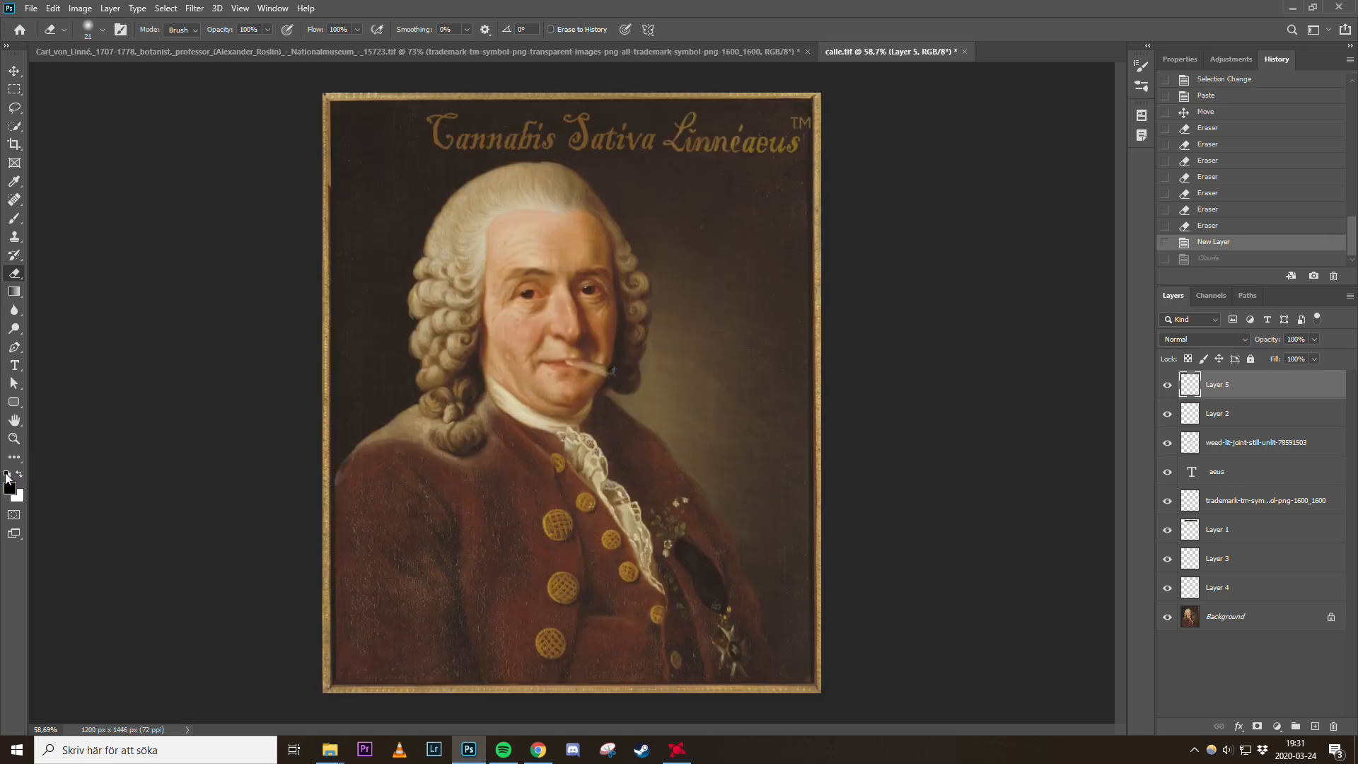
left_click(193, 8)
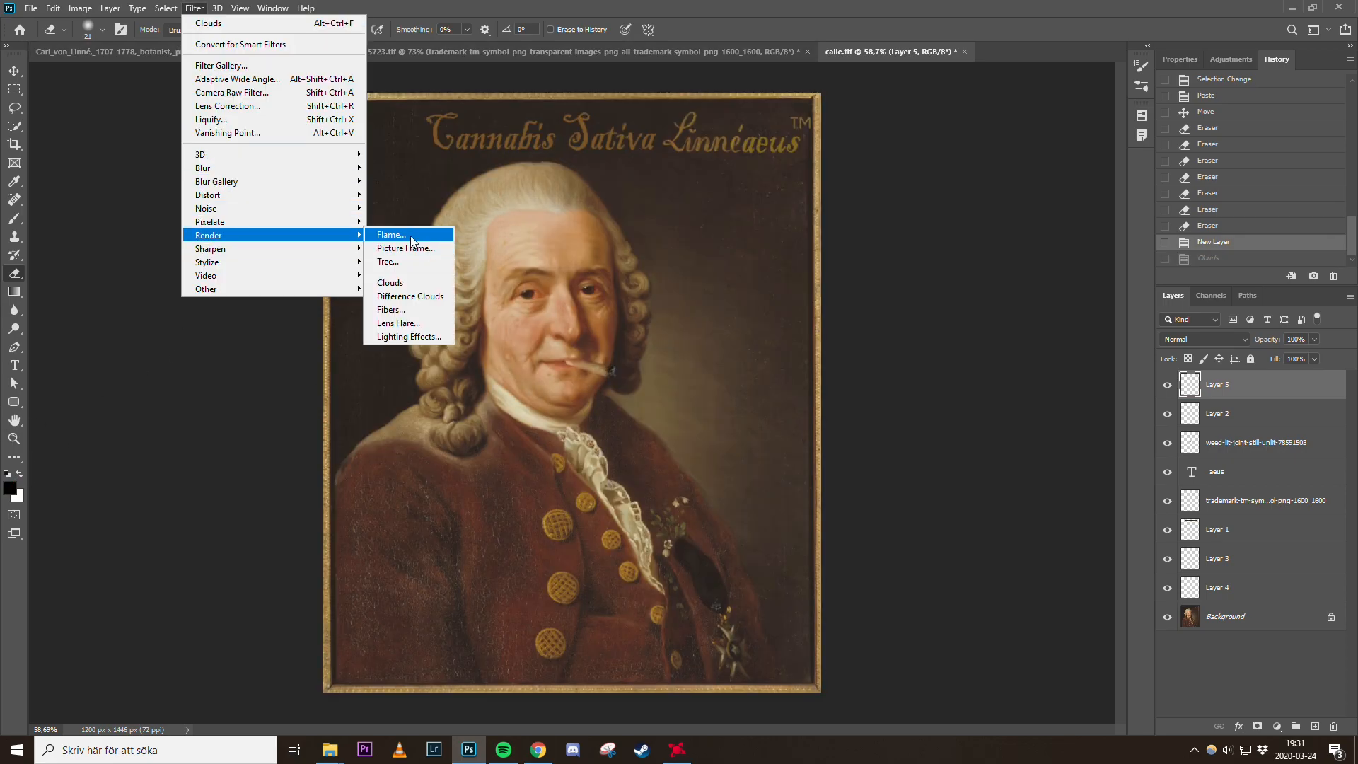
left_click(390, 283)
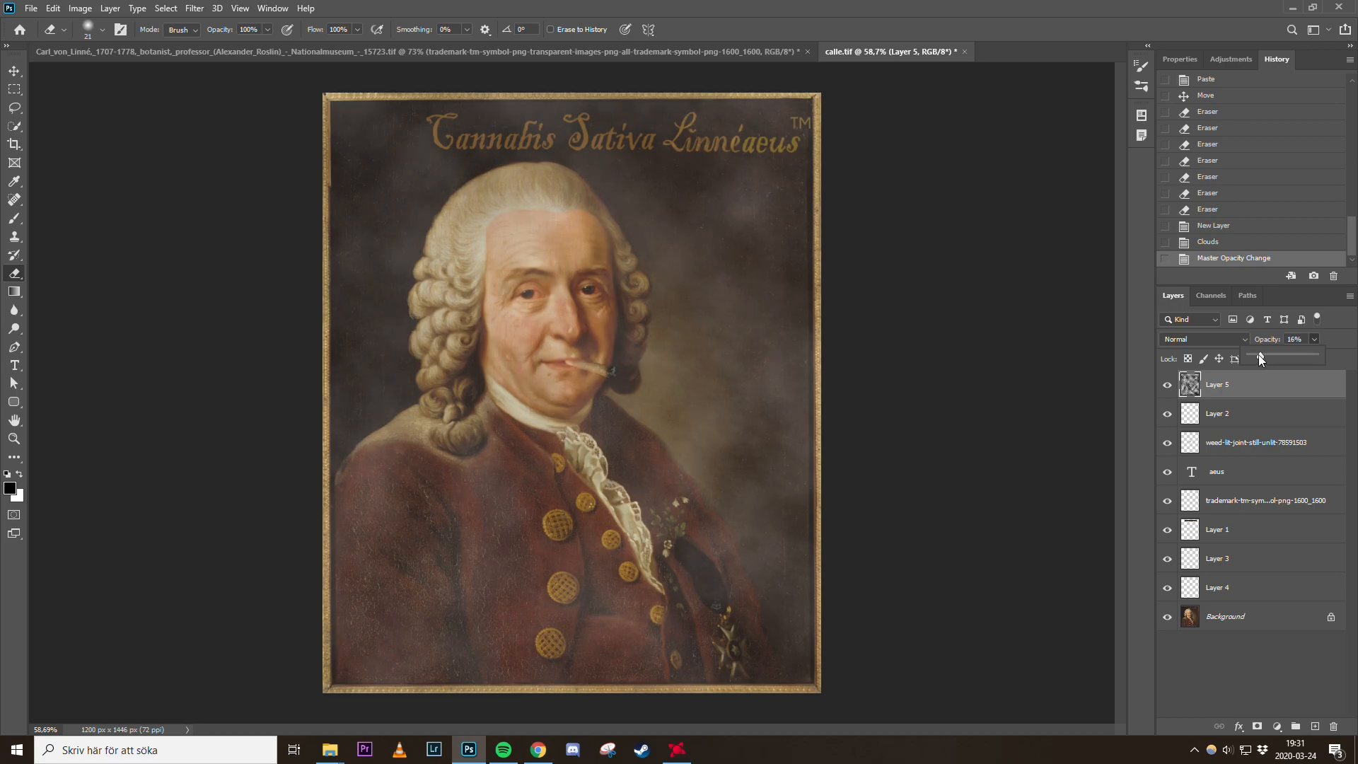
Enlarge the eraser brush and erase smoke from over the coat
left_click(101, 30)
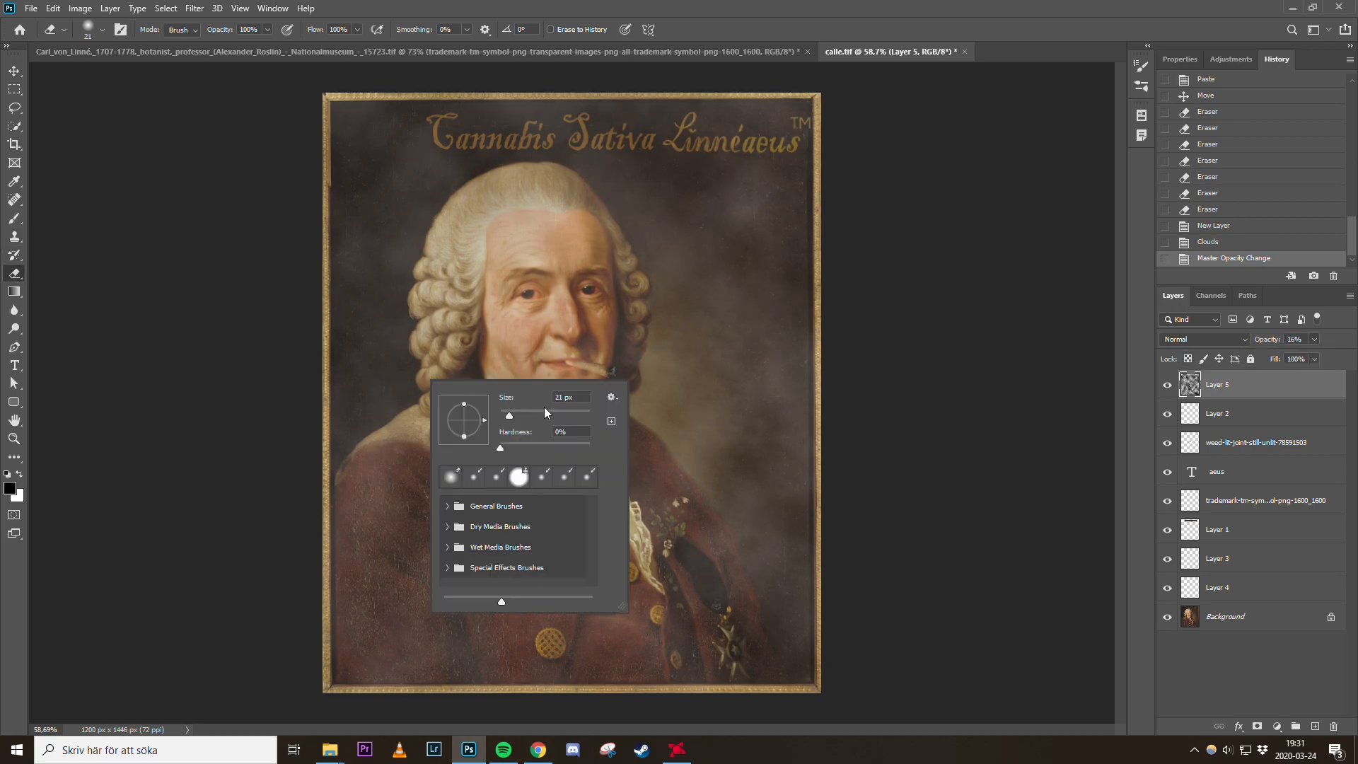
left_click_drag(510, 416, 580, 415)
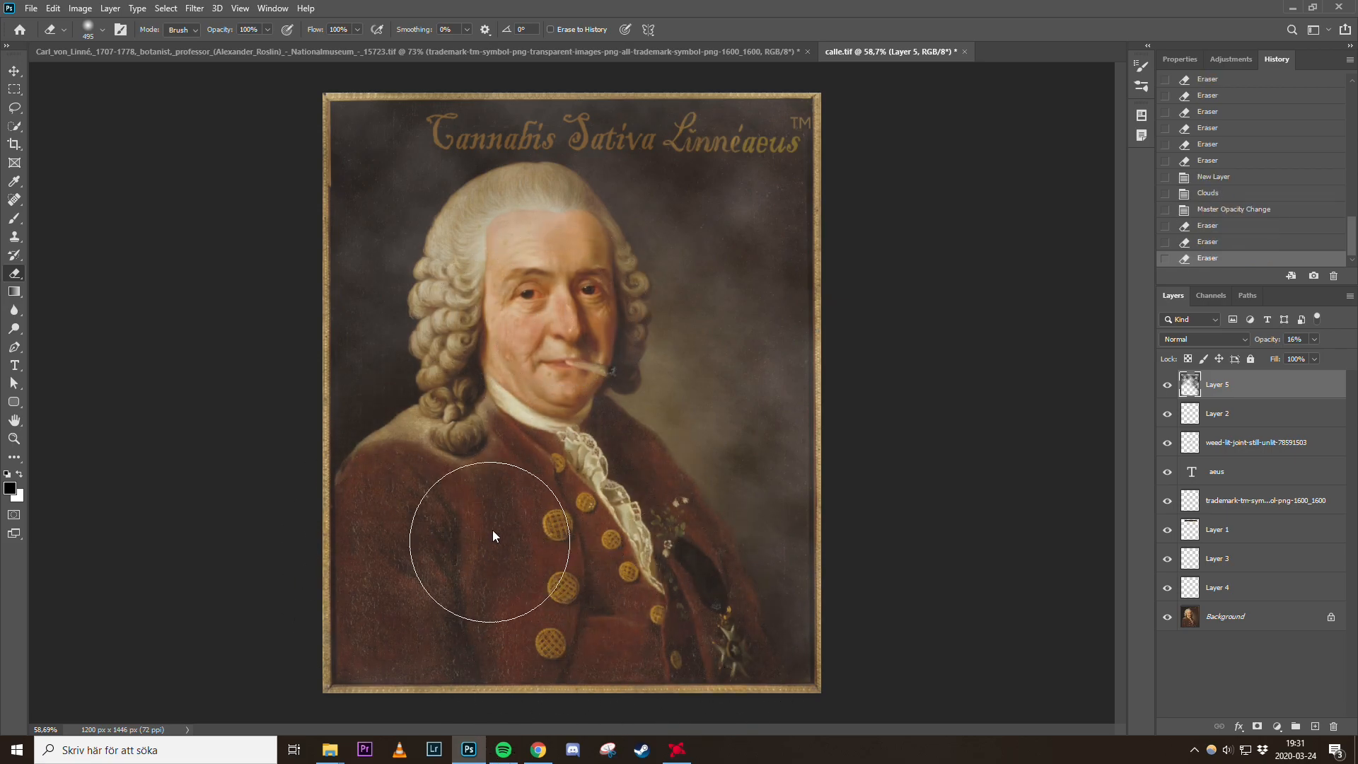
left_click(105, 28)
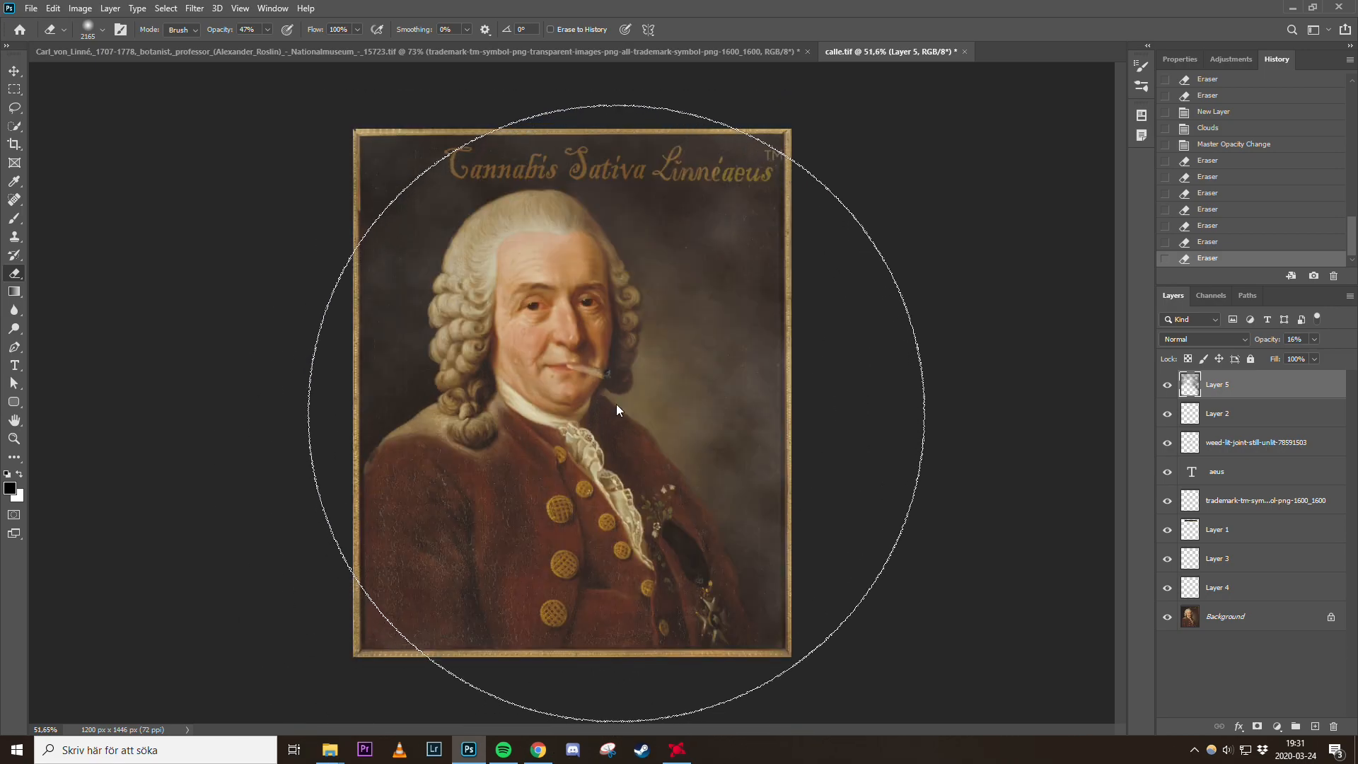
mouse_move(1147, 439)
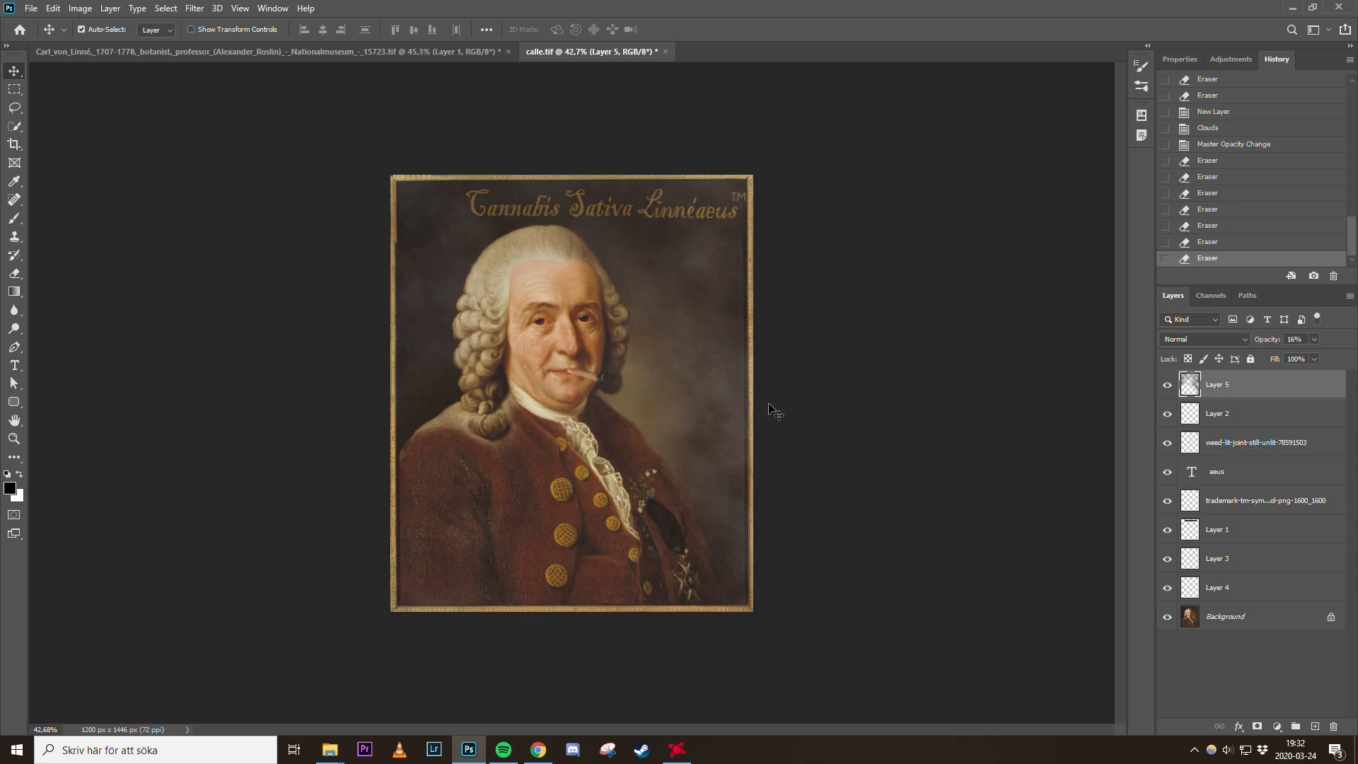
mouse_move(752, 338)
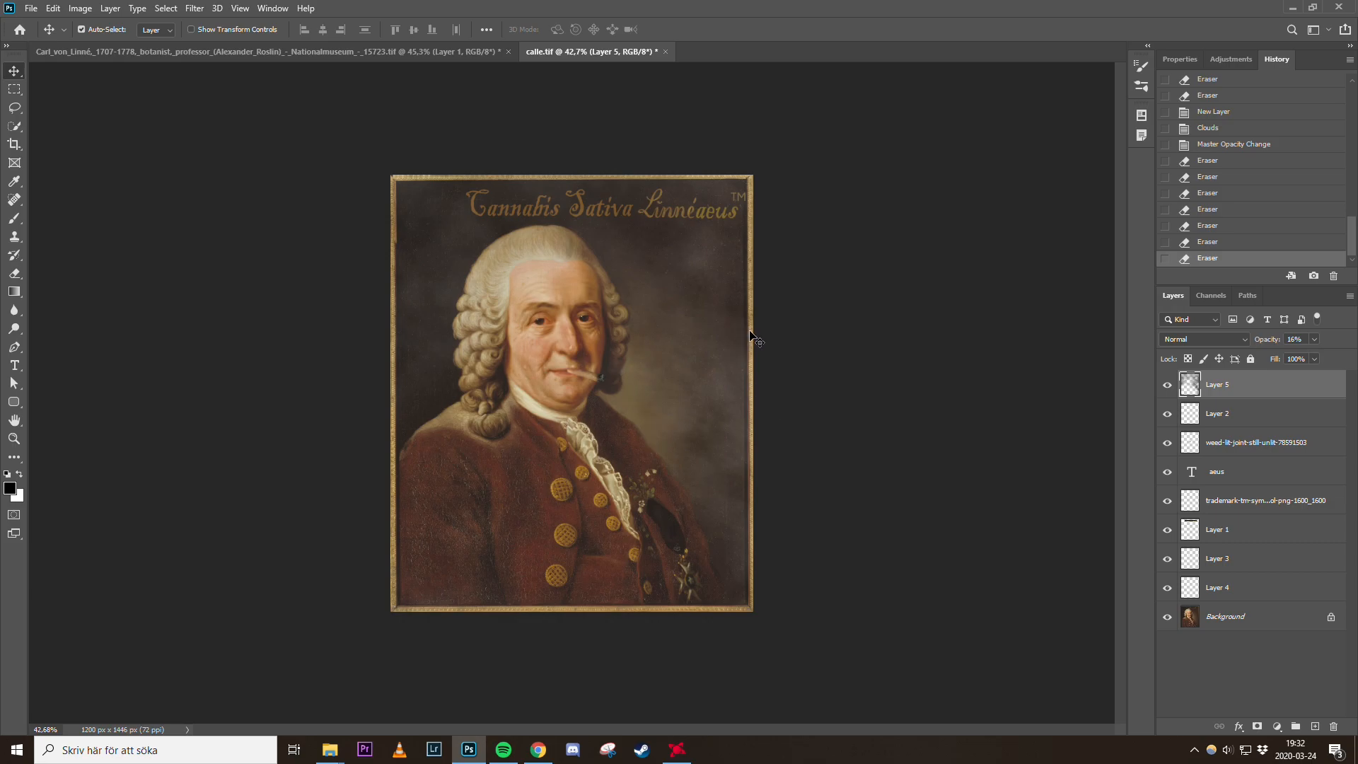
mouse_move(755, 333)
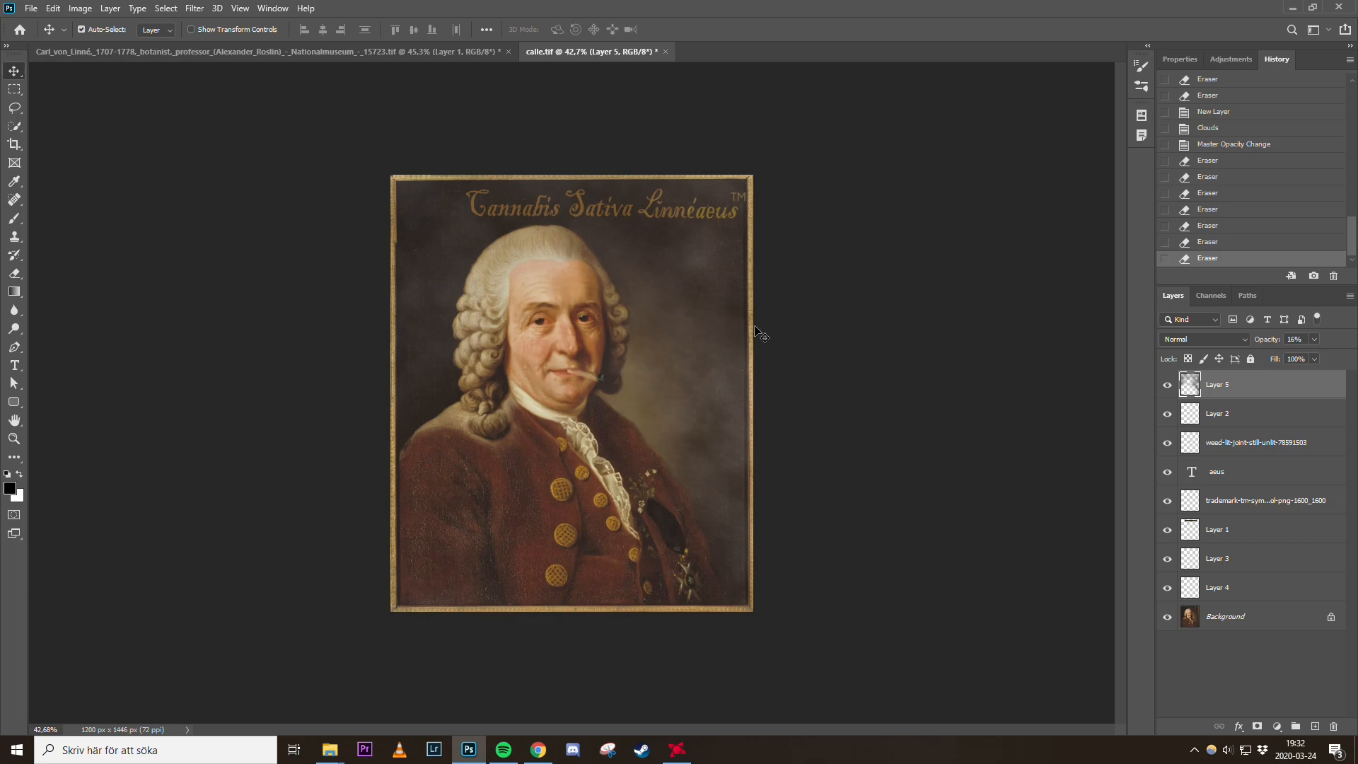